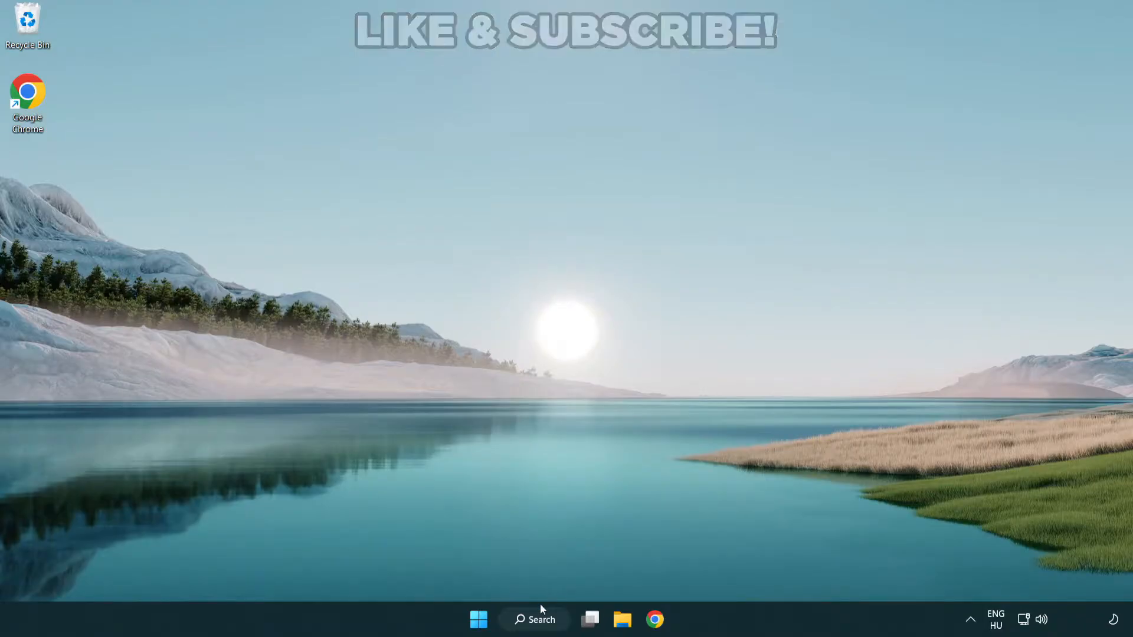
Search for 'device manager' from the taskbar and launch Device Manager.
{"action": "left_click", "coordinate": [533, 619]}
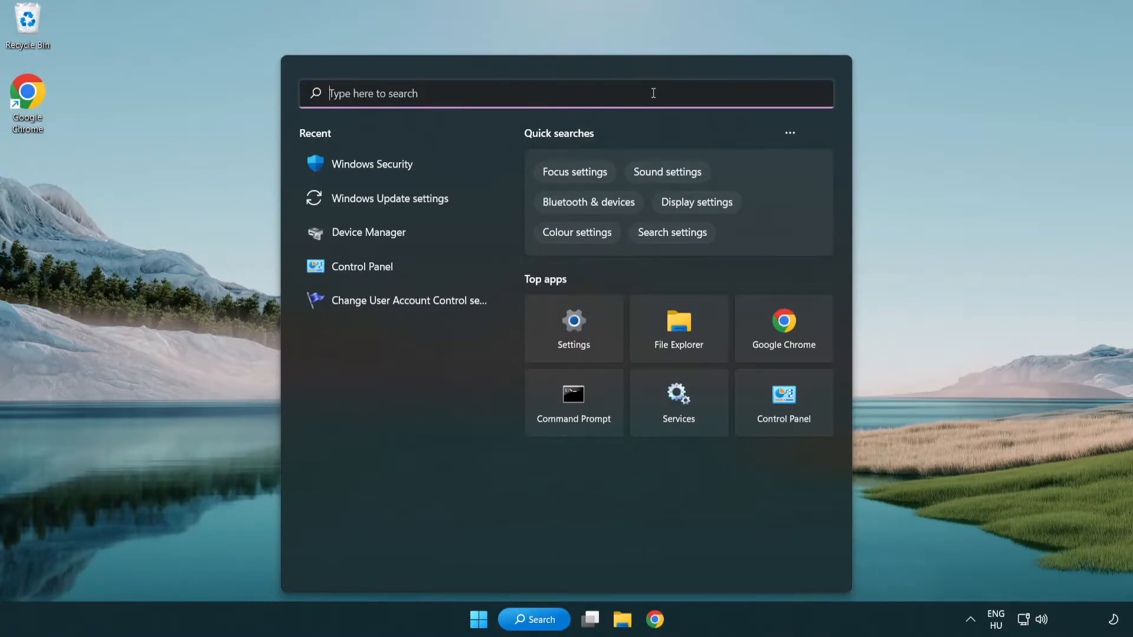
{"action": "type", "text": "device manager"}
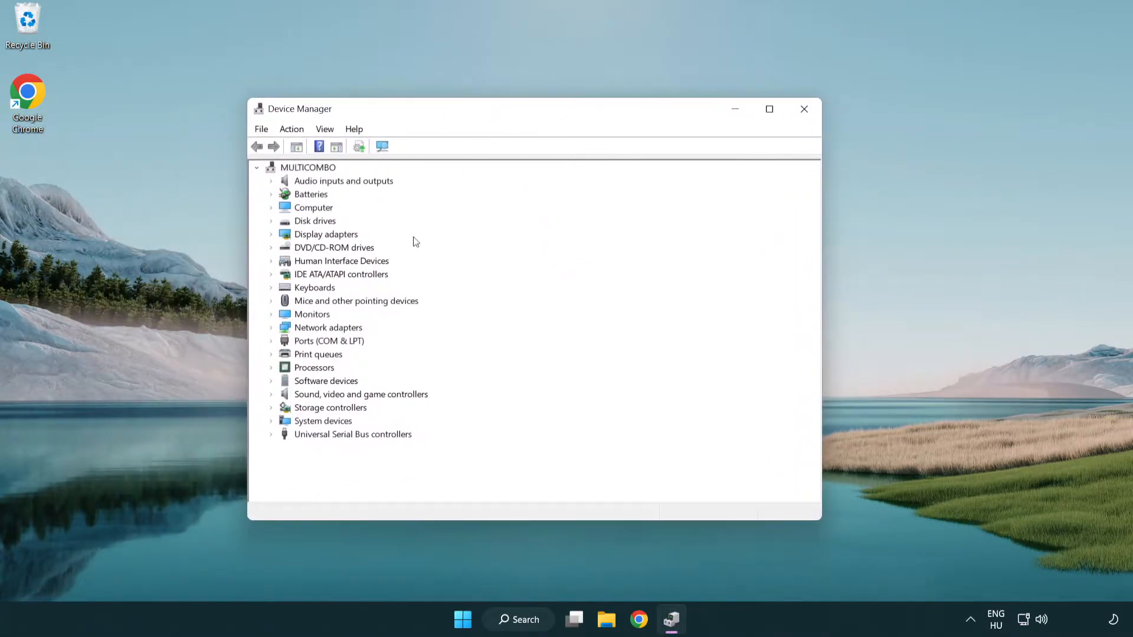
Run an automatic driver search for the VMware SVGA 3D adapter under Display adapters.
{"action": "left_click", "coordinate": [326, 233]}
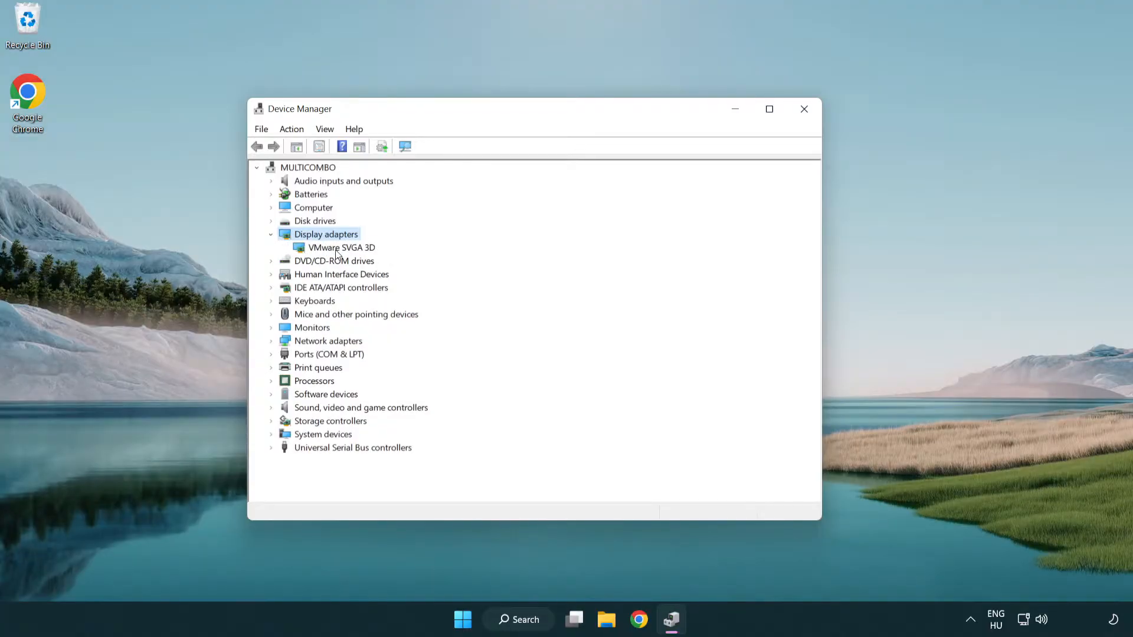
{"action": "left_click", "coordinate": [341, 247]}
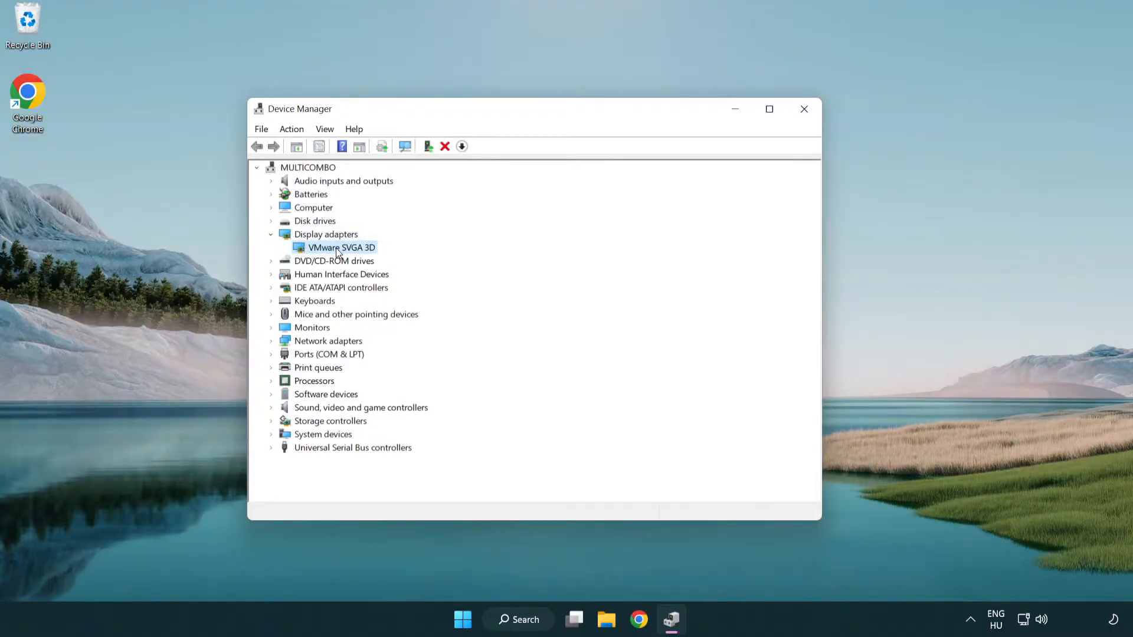
{"action": "right_click", "coordinate": [340, 247]}
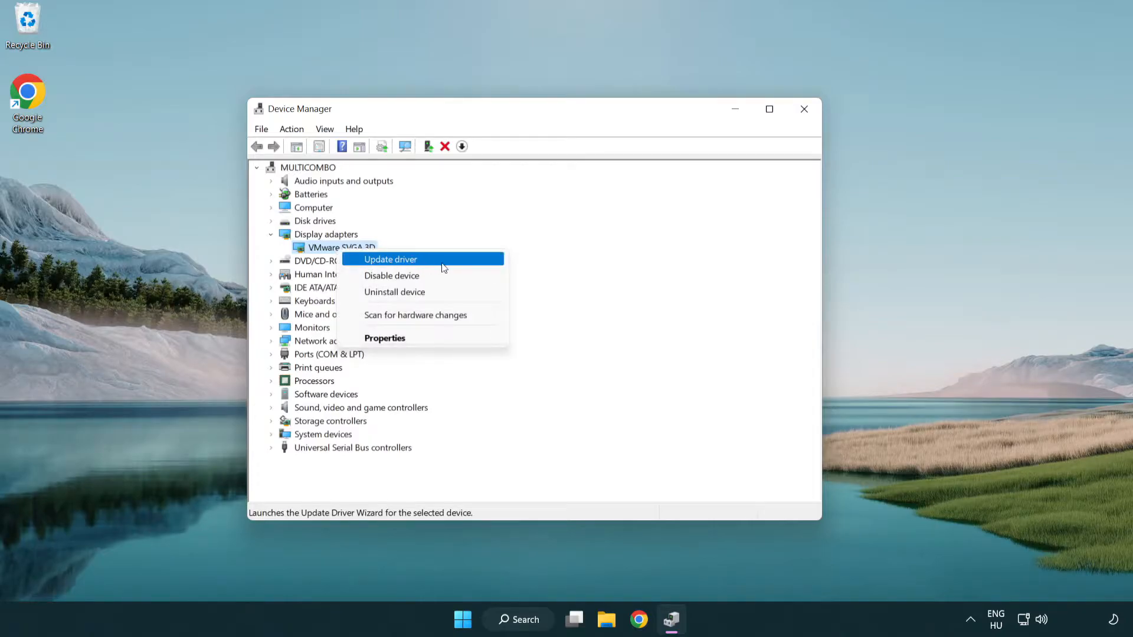
{"action": "left_click", "coordinate": [391, 258]}
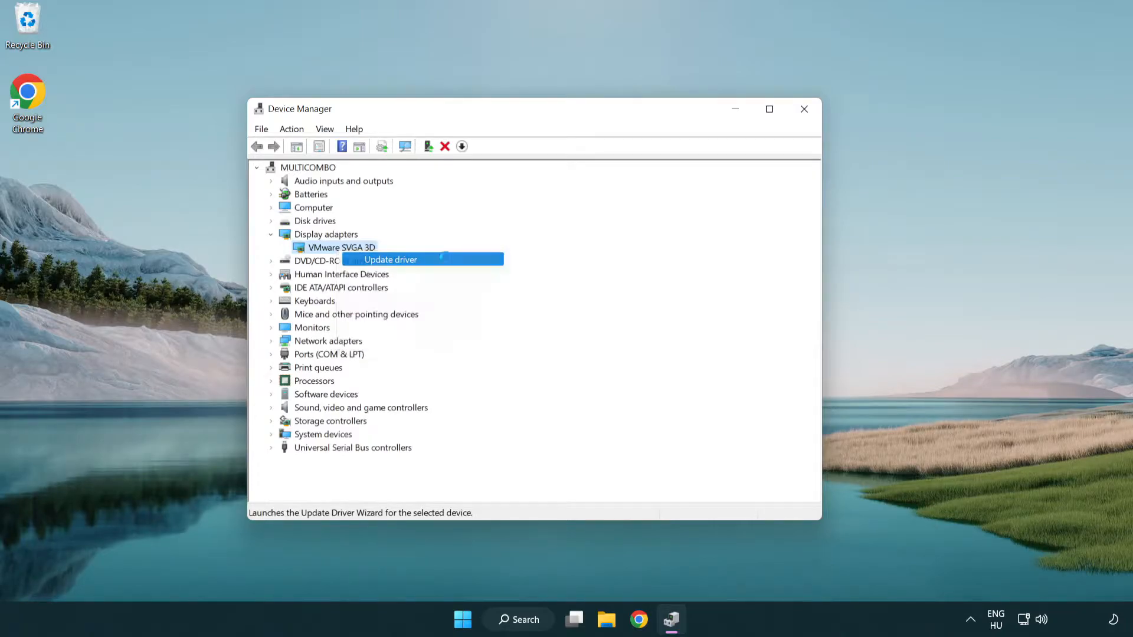
{"action": "left_click", "coordinate": [390, 259]}
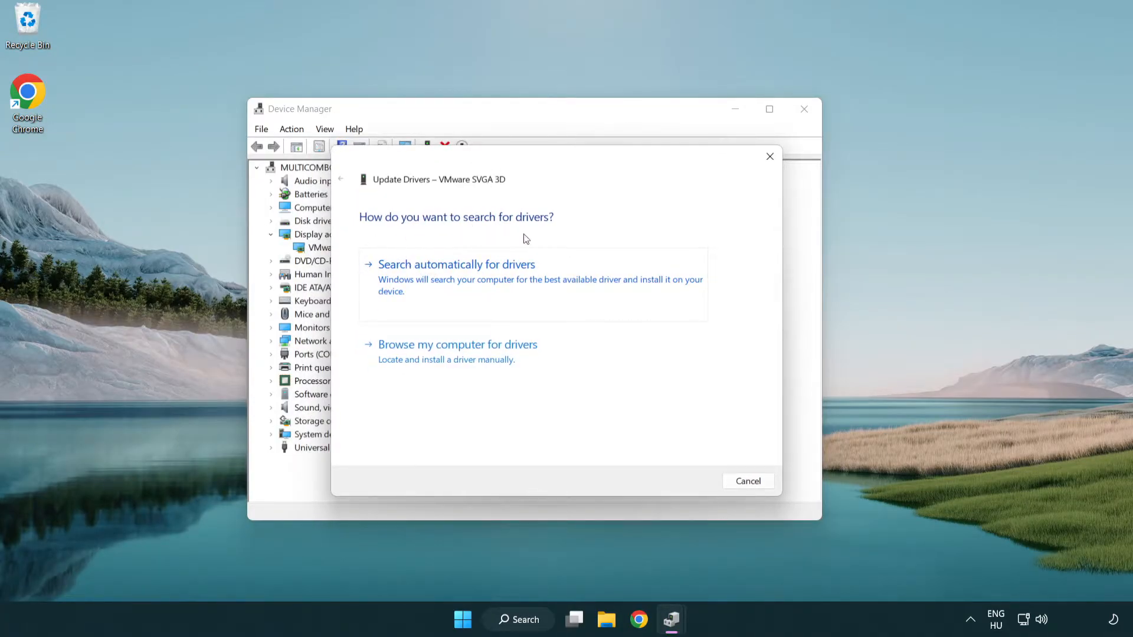
{"action": "mouse_move", "coordinate": [513, 282]}
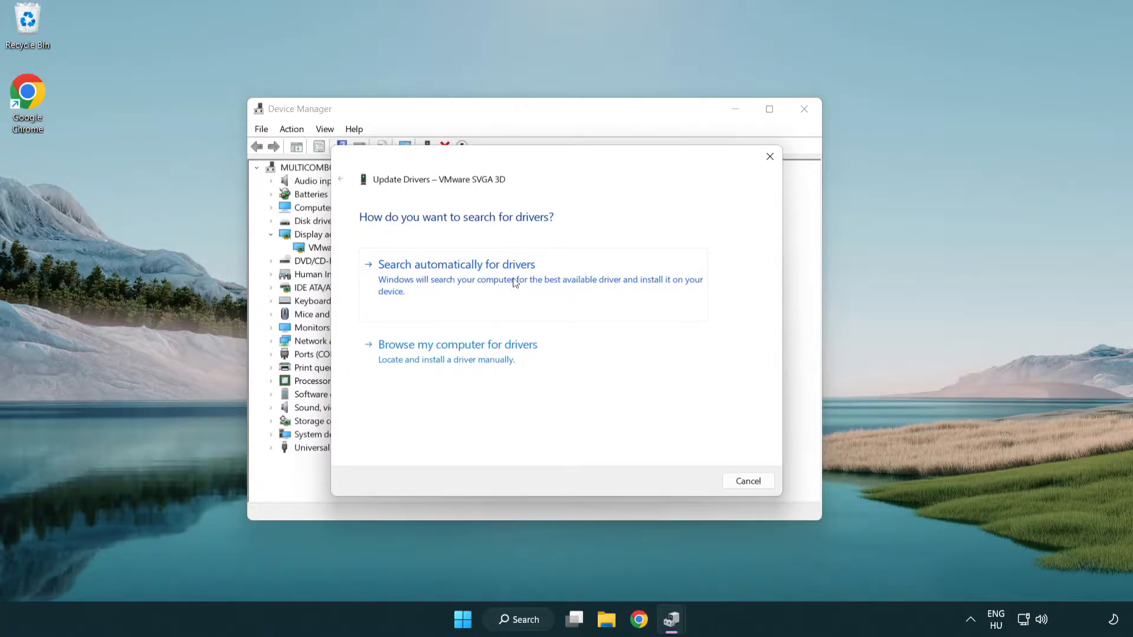
{"action": "left_click", "coordinate": [455, 263]}
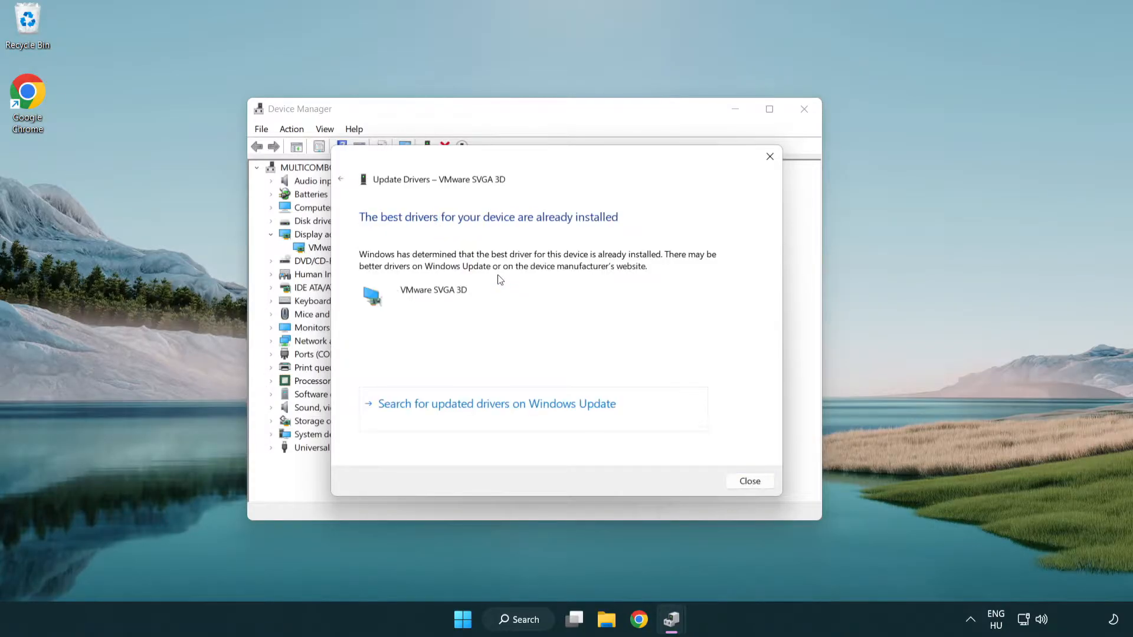
{"action": "mouse_move", "coordinate": [385, 228]}
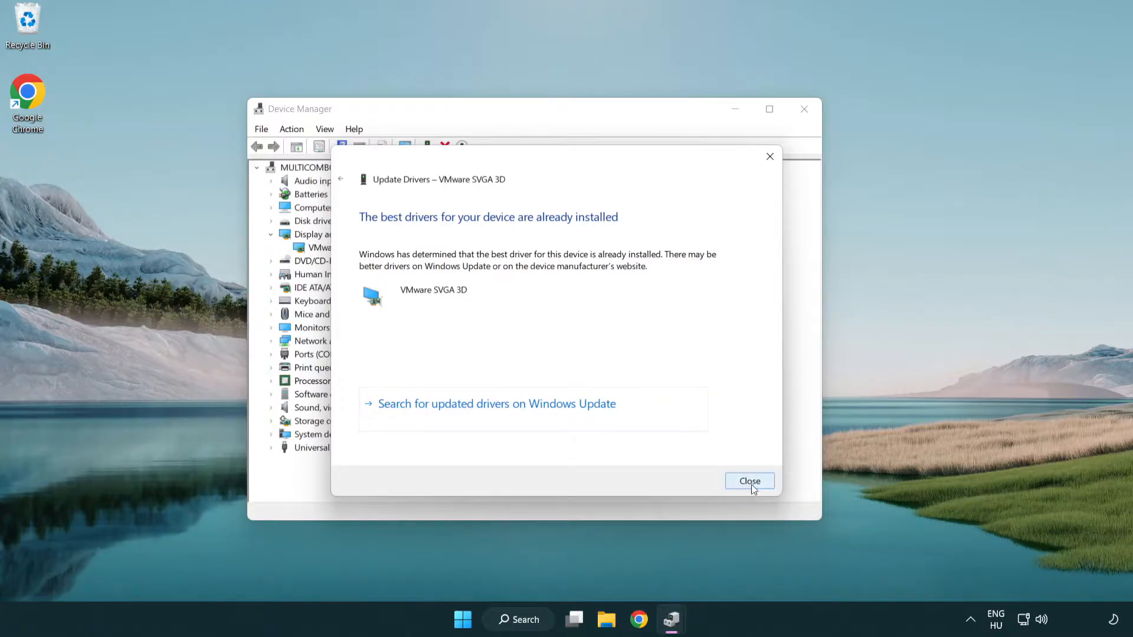
Dismiss the 'best driver already installed' result and close Device Manager.
{"action": "left_click", "coordinate": [749, 481]}
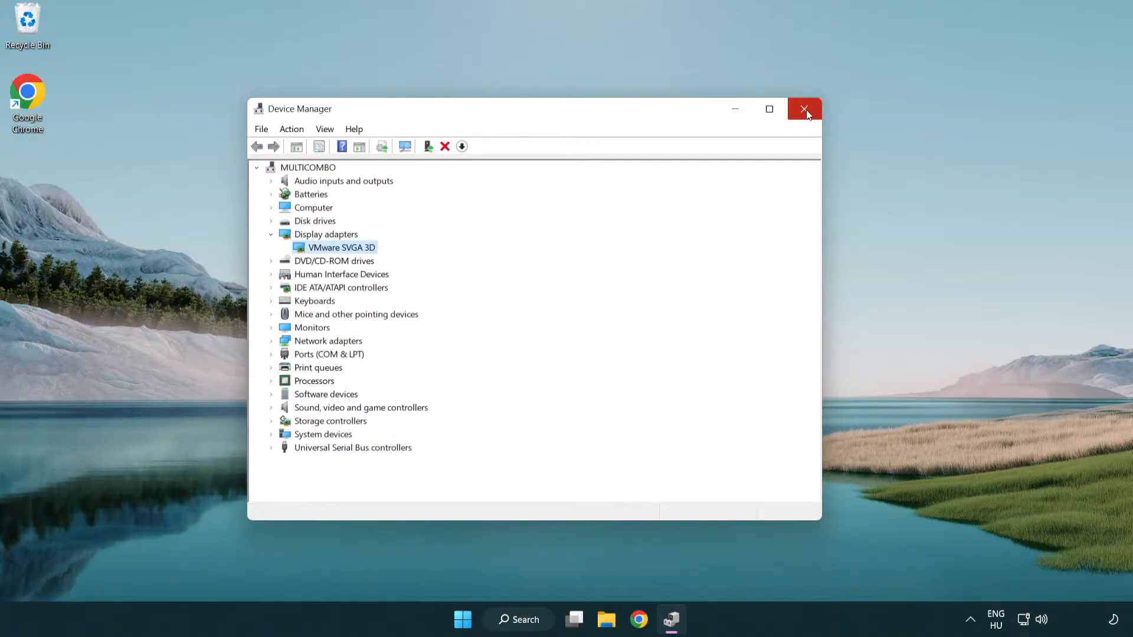
{"action": "left_click", "coordinate": [803, 108]}
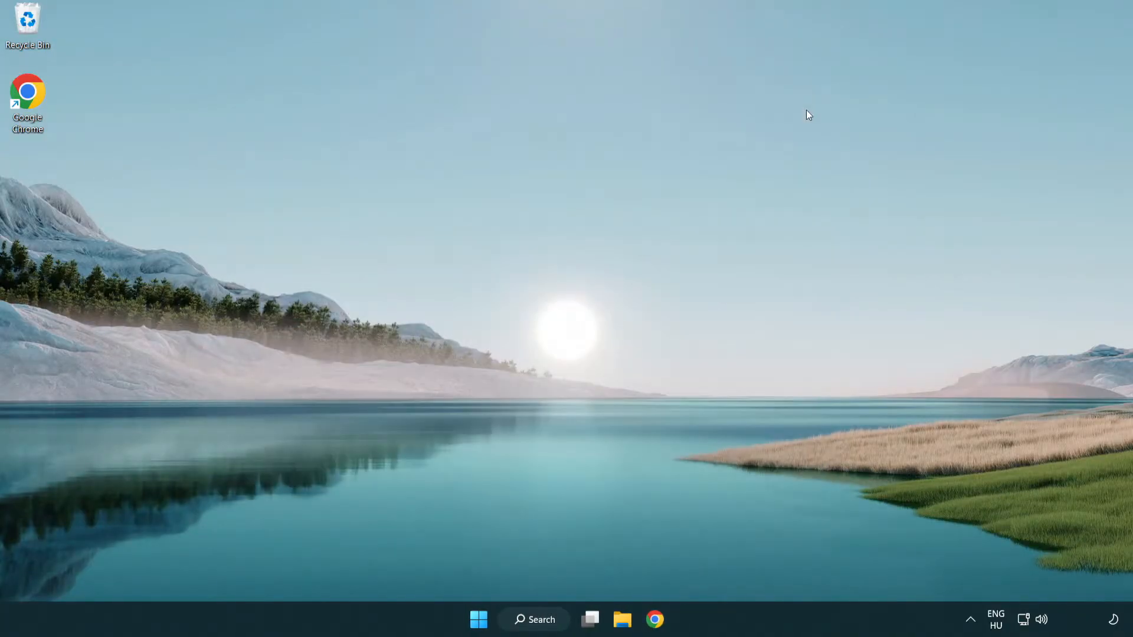
{"action": "mouse_move", "coordinate": [545, 620]}
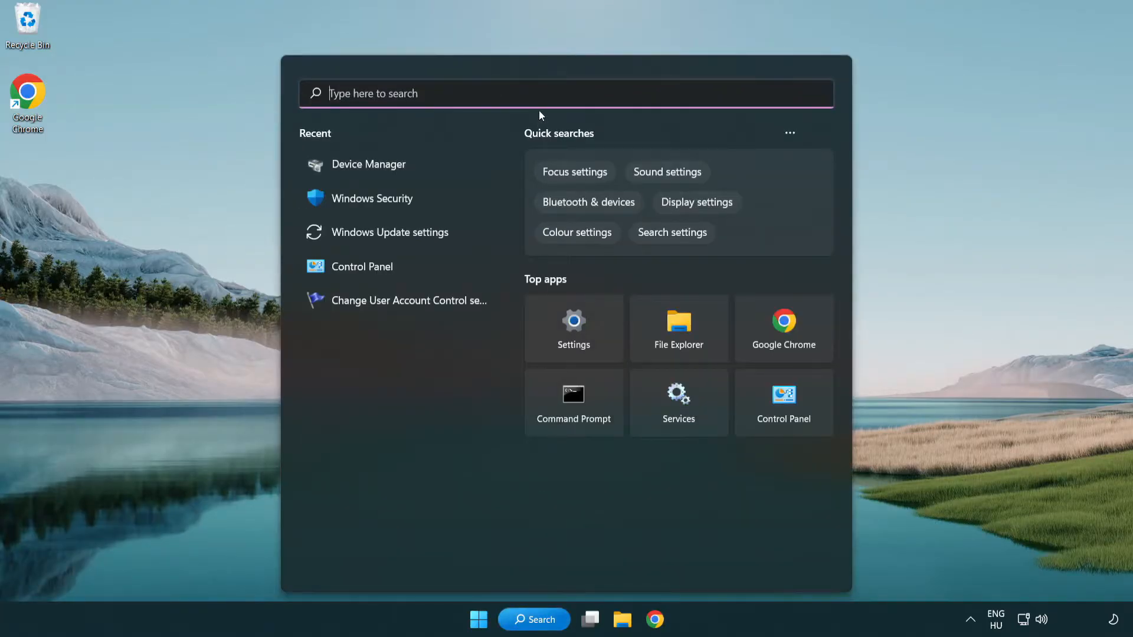
Search 'update' and launch Windows Update settings from Best match.
{"action": "type", "text": "u"}
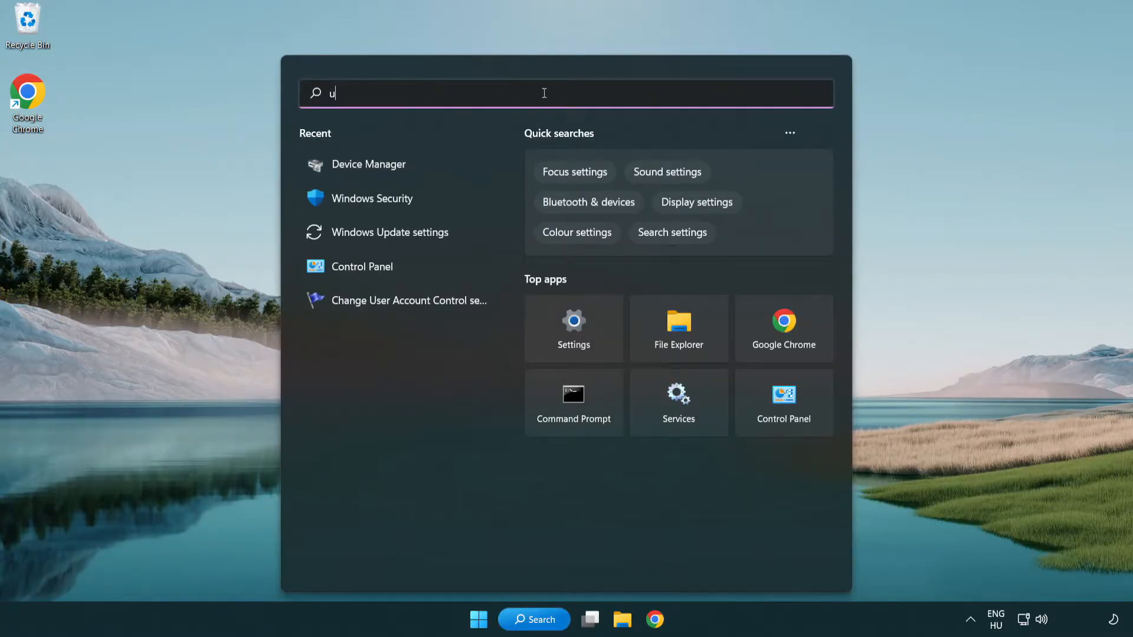
{"action": "type", "text": "pdate"}
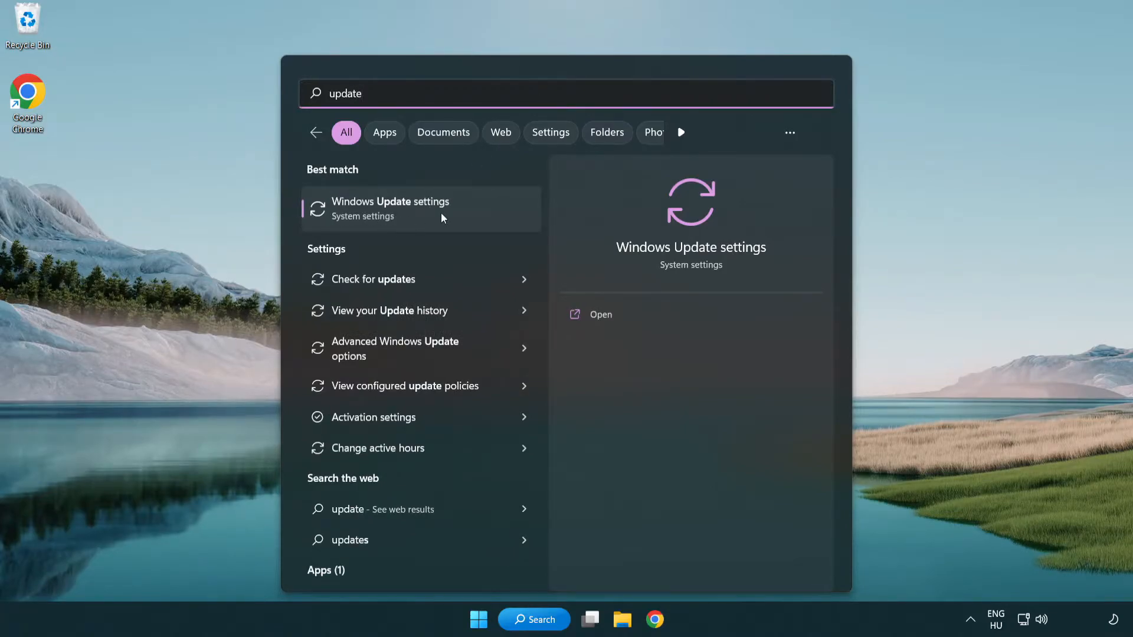
{"action": "left_click", "coordinate": [390, 208]}
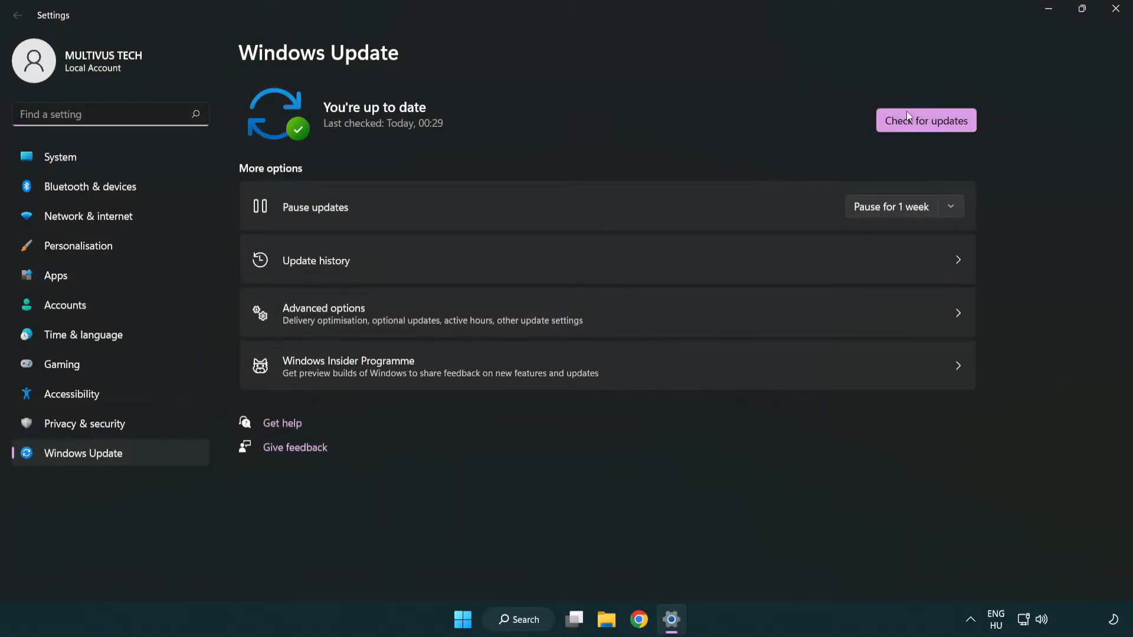
Run Check for updates on the Windows Update page.
{"action": "left_click", "coordinate": [925, 120]}
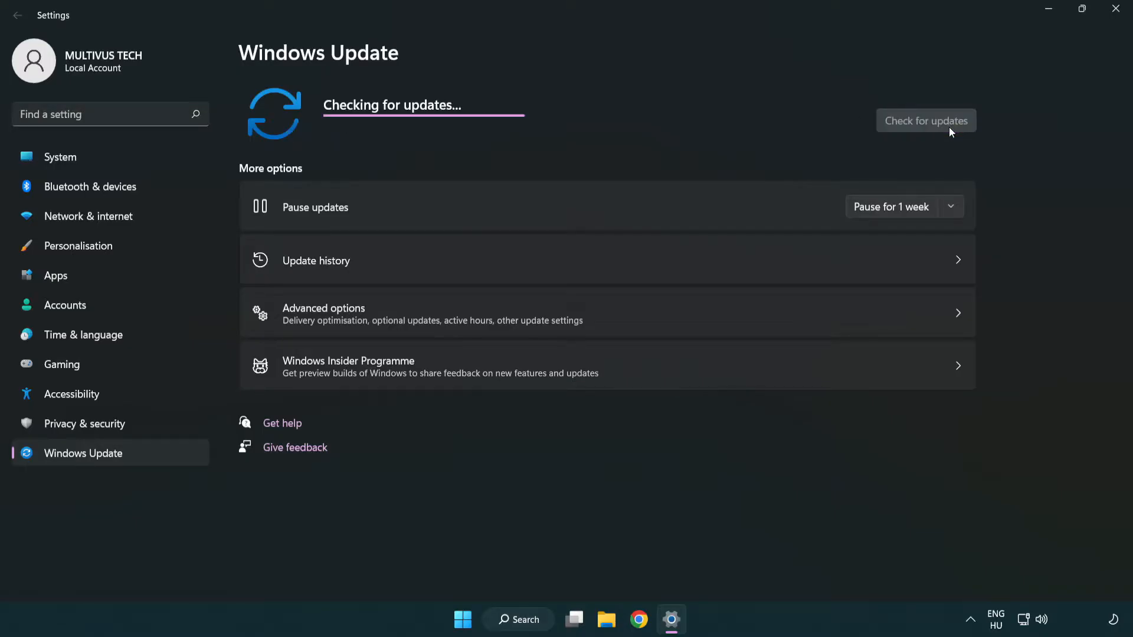
{"action": "mouse_move", "coordinate": [609, 150]}
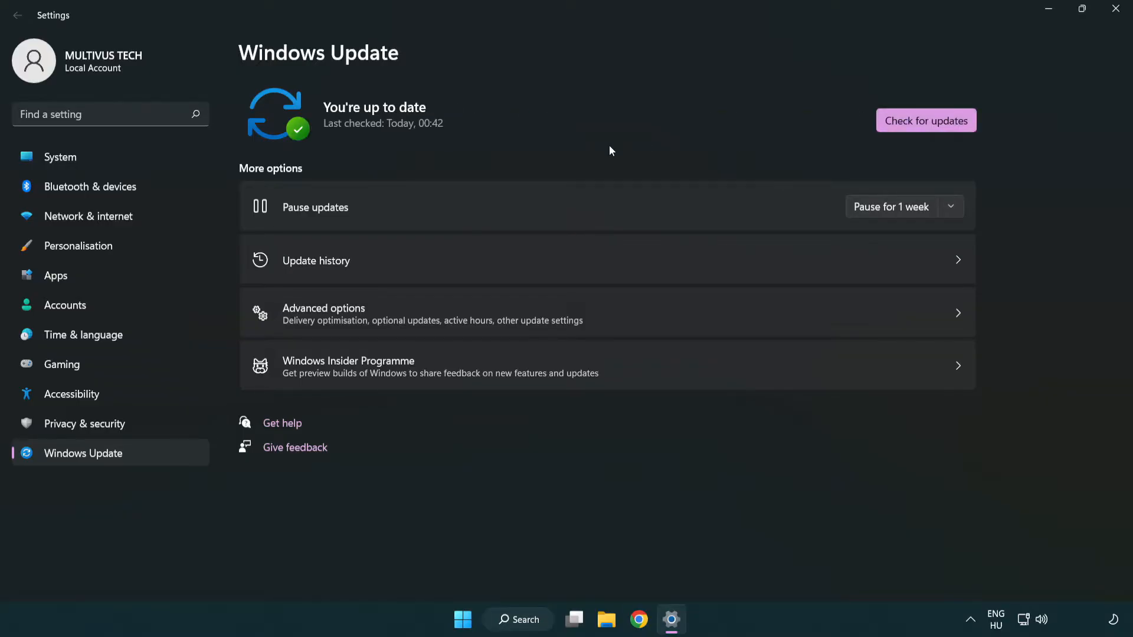
{"action": "mouse_move", "coordinate": [964, 73]}
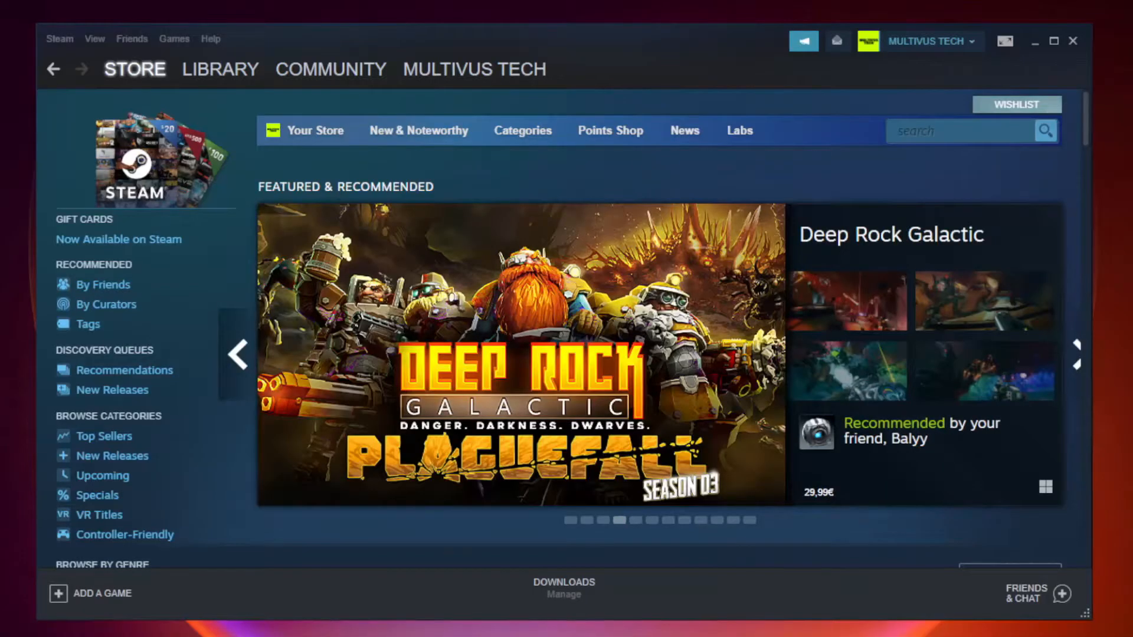
From the Steam Library favourites, bring up Properties for the crashing game Unturned.
{"action": "left_click", "coordinate": [221, 70]}
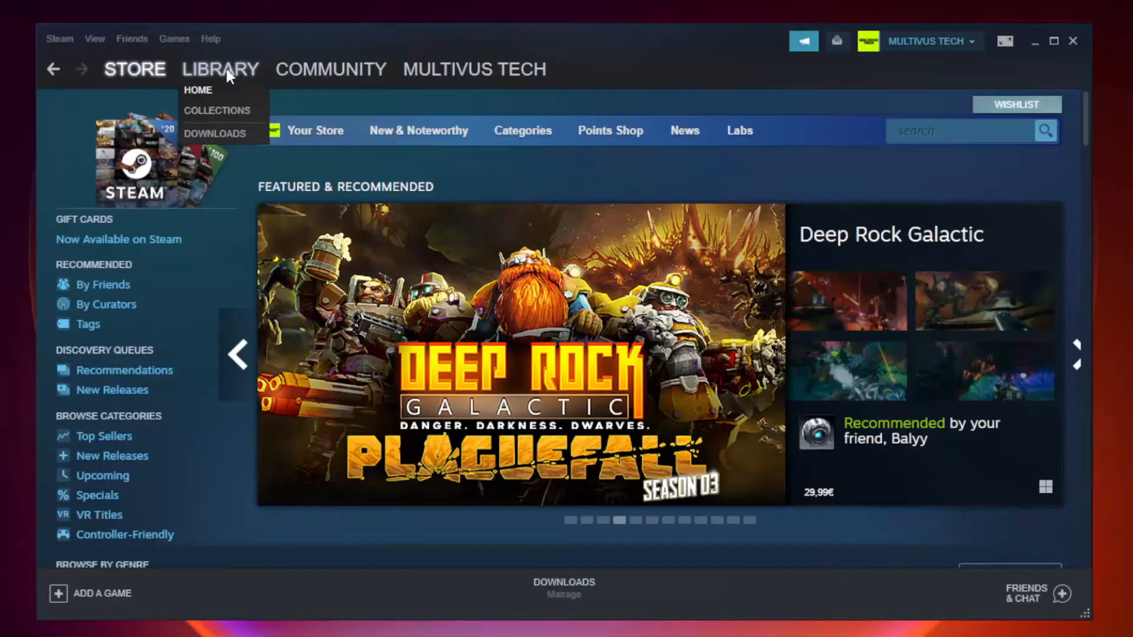
{"action": "left_click", "coordinate": [198, 90]}
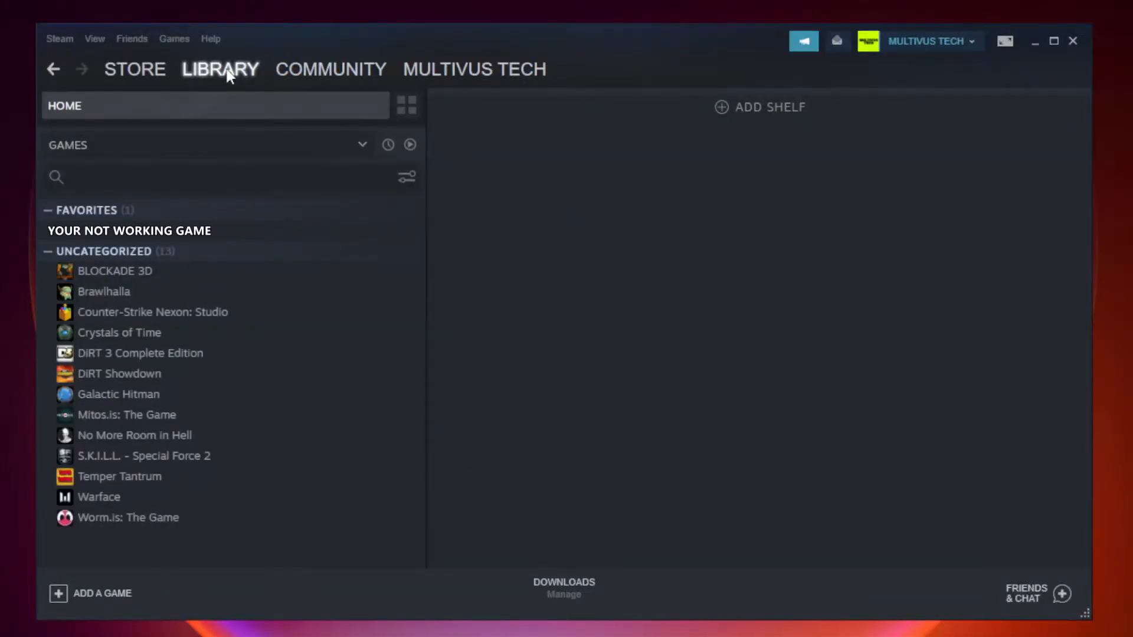
{"action": "mouse_move", "coordinate": [273, 236]}
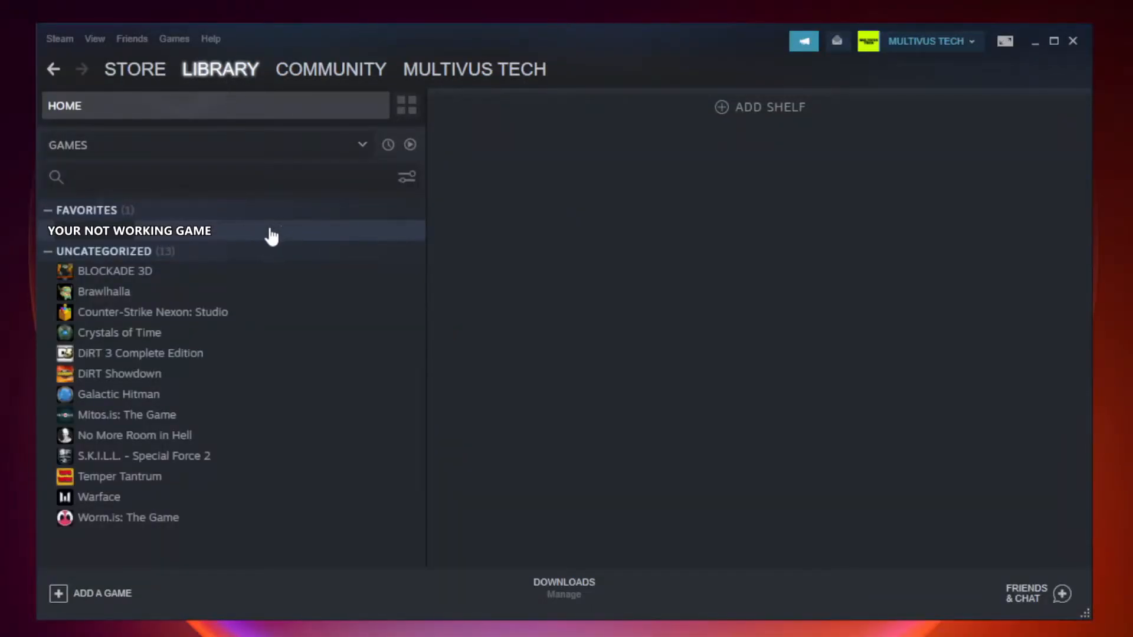
{"action": "right_click", "coordinate": [129, 230]}
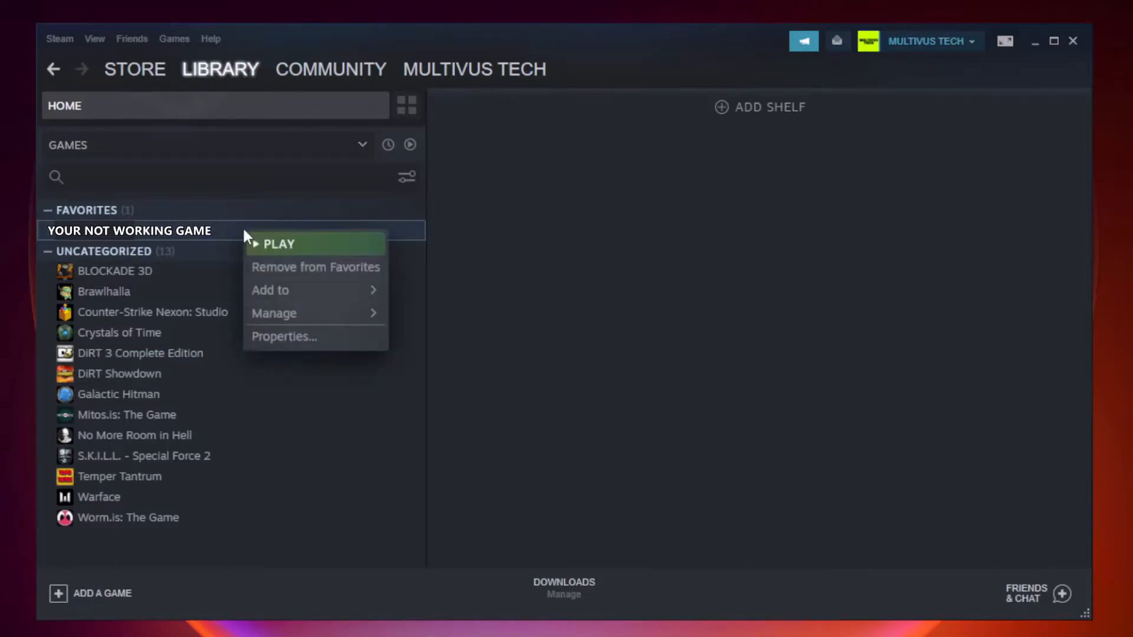
{"action": "mouse_move", "coordinate": [314, 336]}
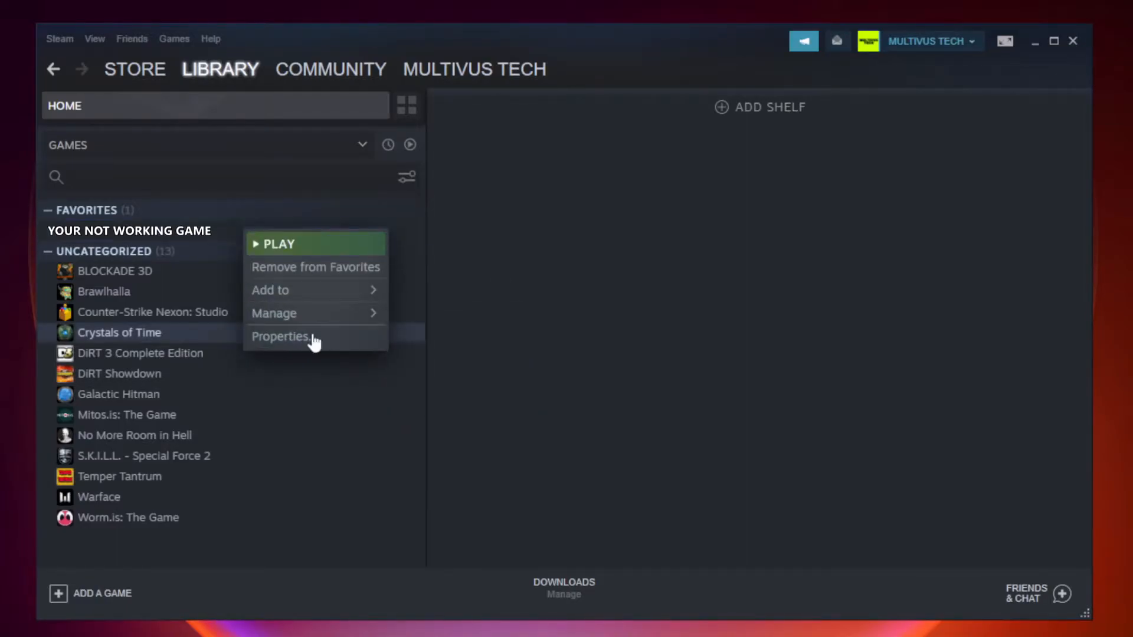
{"action": "left_click", "coordinate": [281, 336]}
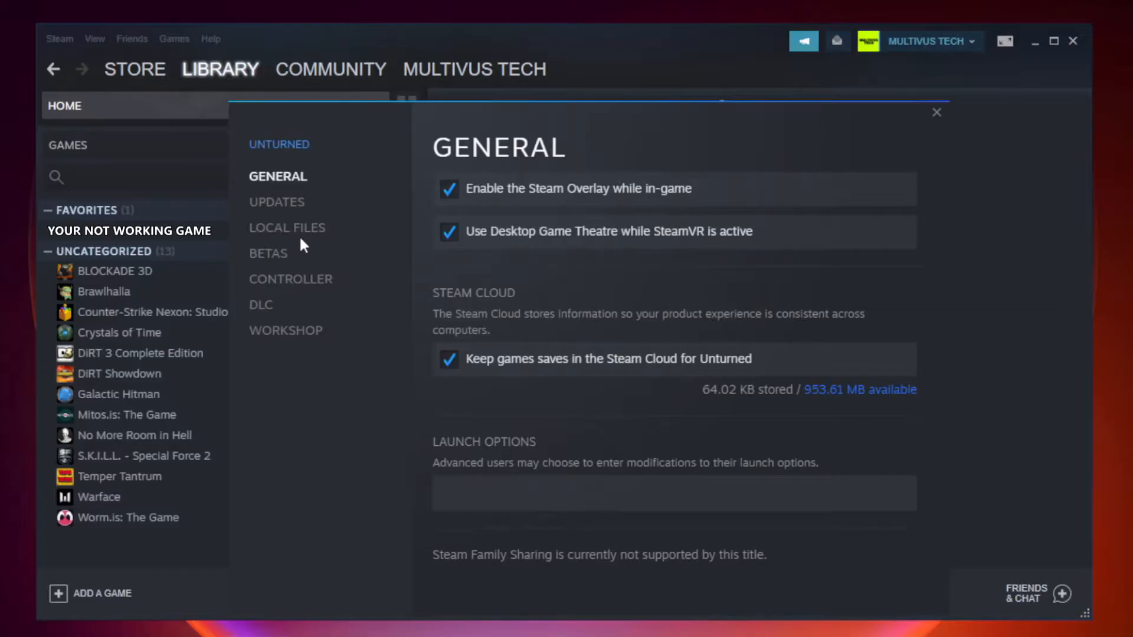
Under Local Files, verify integrity of the game files until all 9192 validate.
{"action": "left_click", "coordinate": [287, 228]}
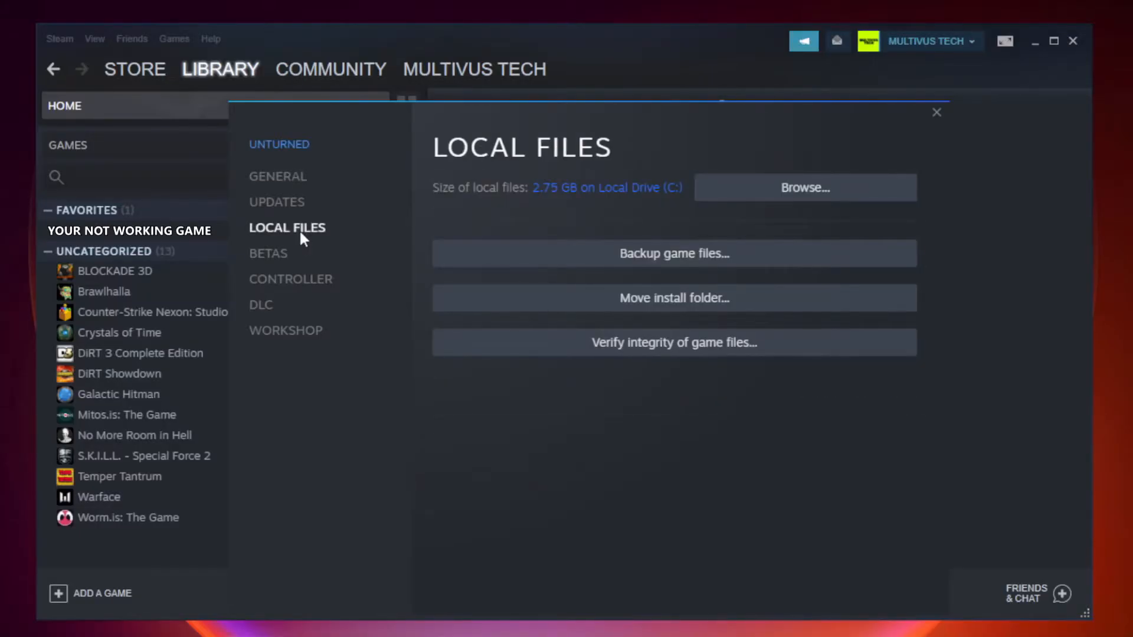
{"action": "mouse_move", "coordinate": [658, 353]}
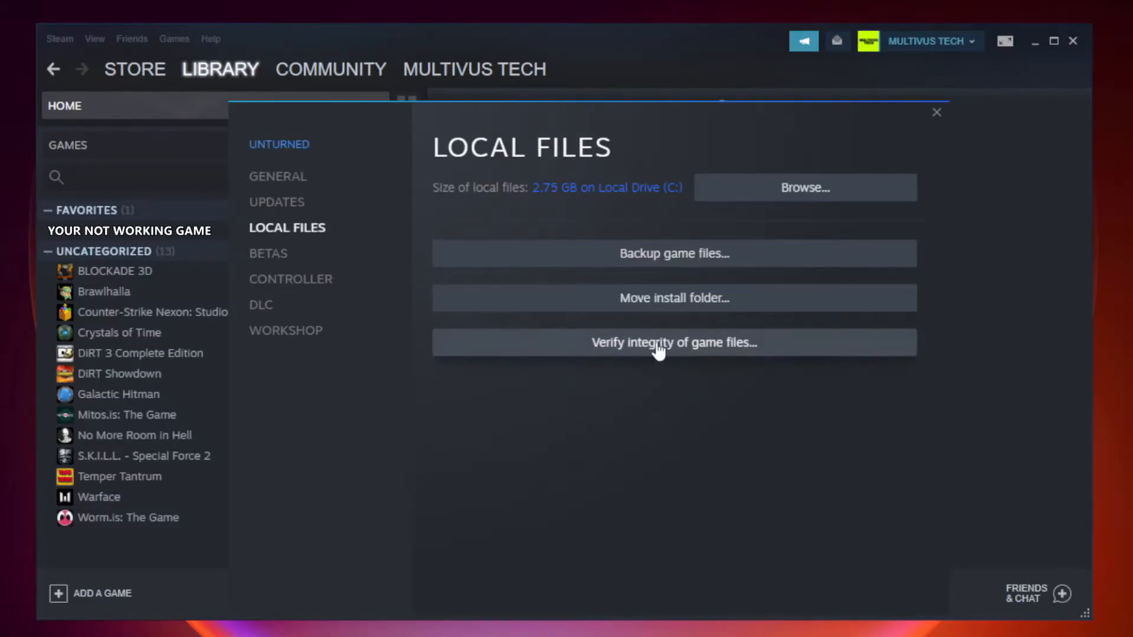
{"action": "mouse_move", "coordinate": [688, 352]}
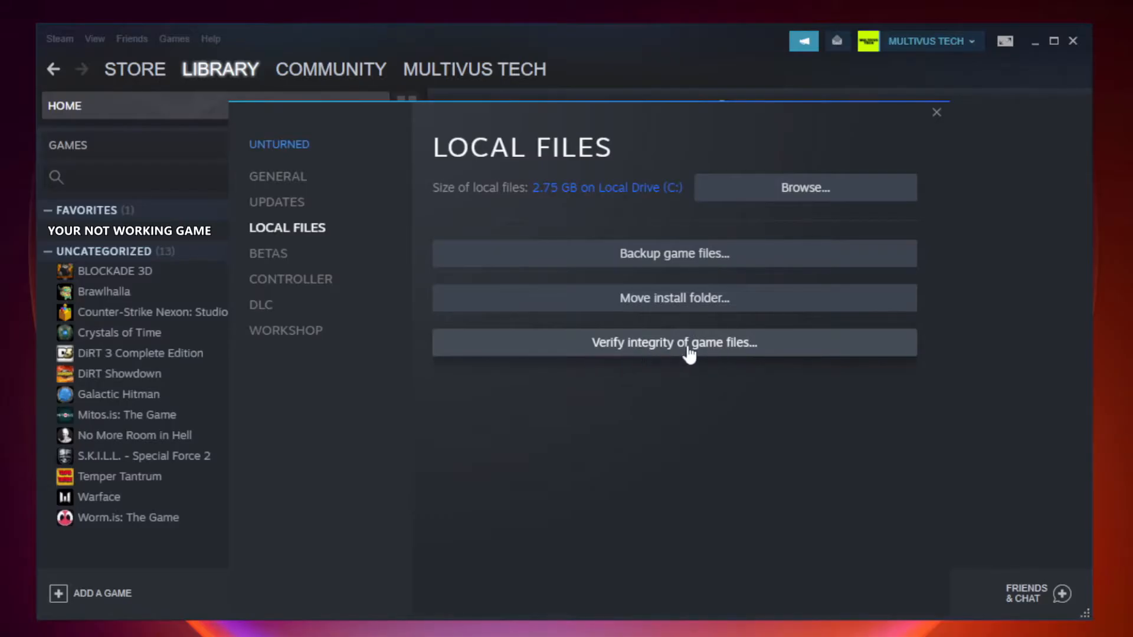
{"action": "left_click", "coordinate": [673, 342]}
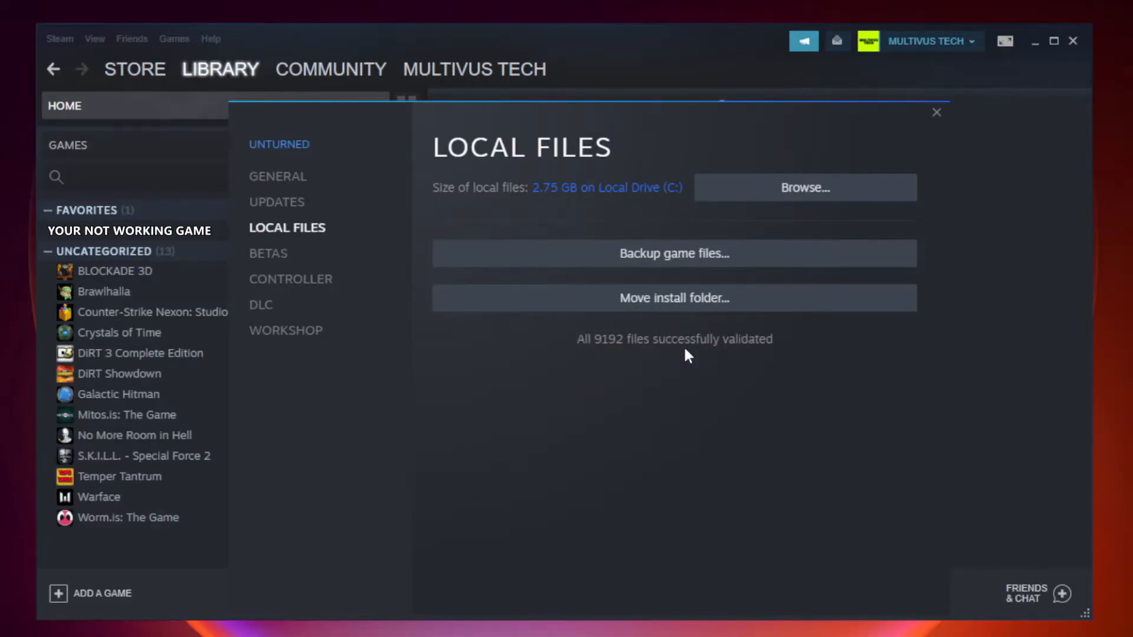
{"action": "mouse_move", "coordinate": [752, 365]}
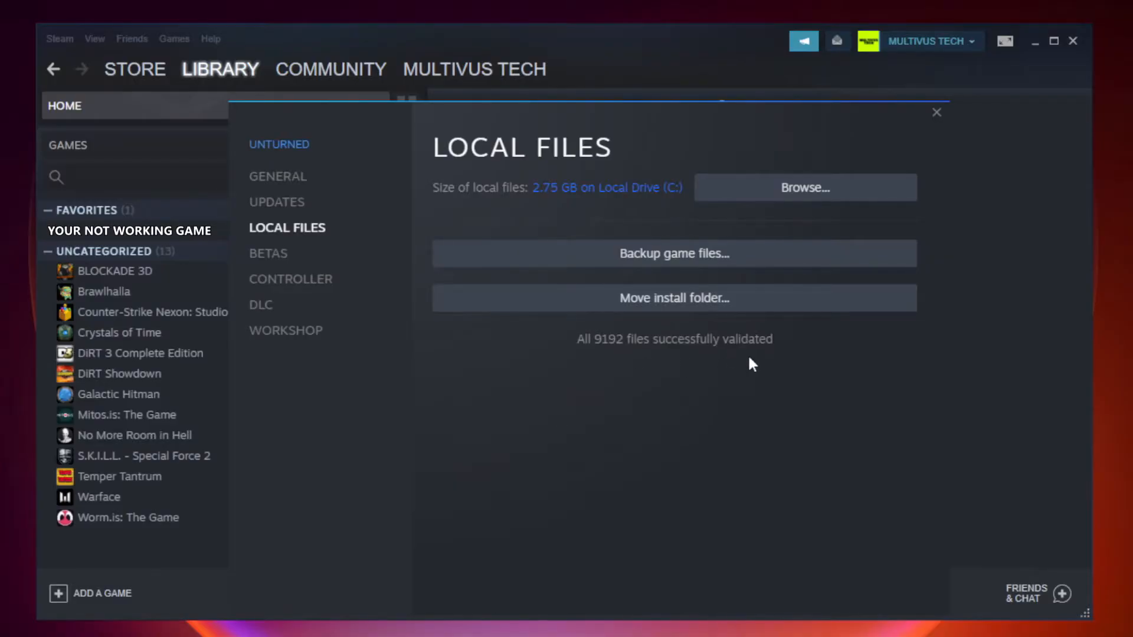
{"action": "mouse_move", "coordinate": [789, 202]}
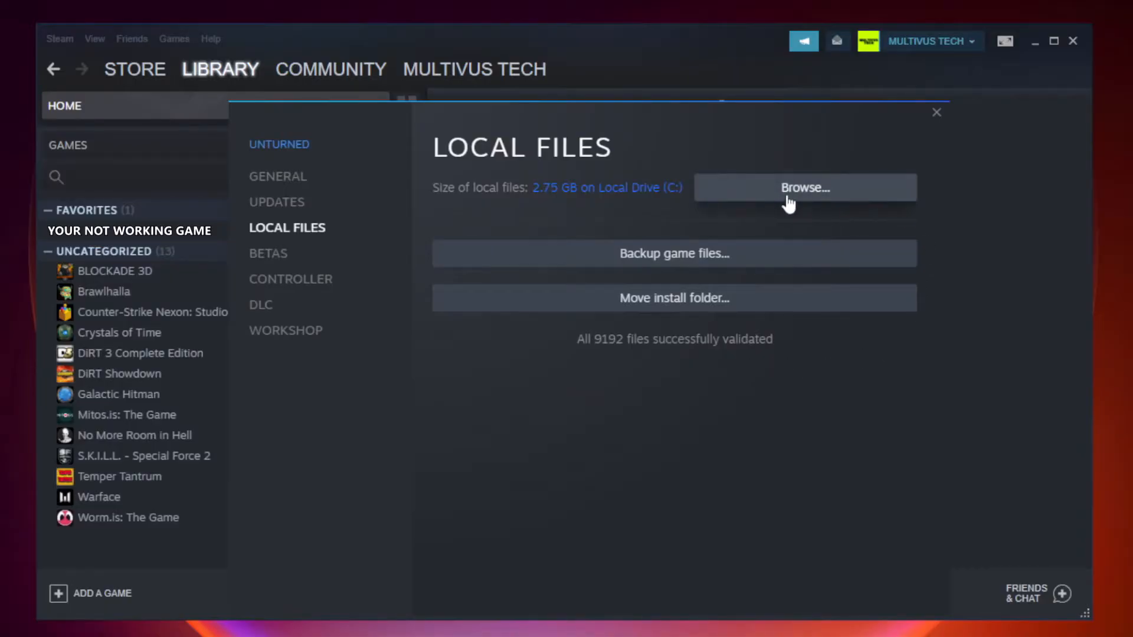
Browse to the install folder and bring up Properties of the YOUR NOT WORKING GAME shortcut.
{"action": "left_click", "coordinate": [803, 188]}
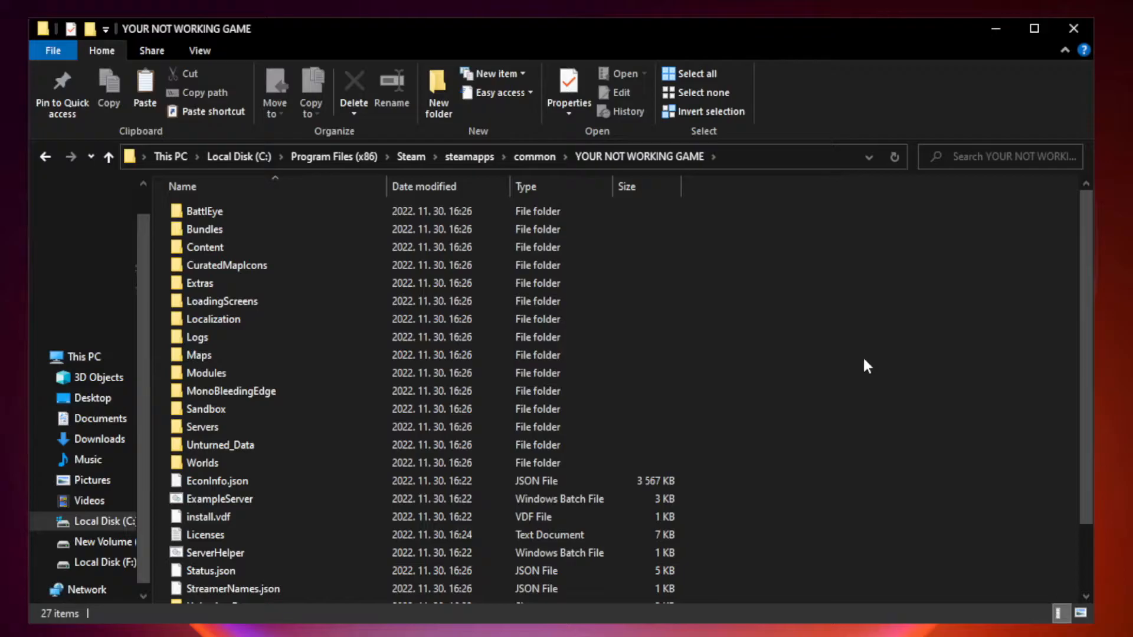
{"action": "scroll", "scroll_direction": "down", "scroll_amount": 3}
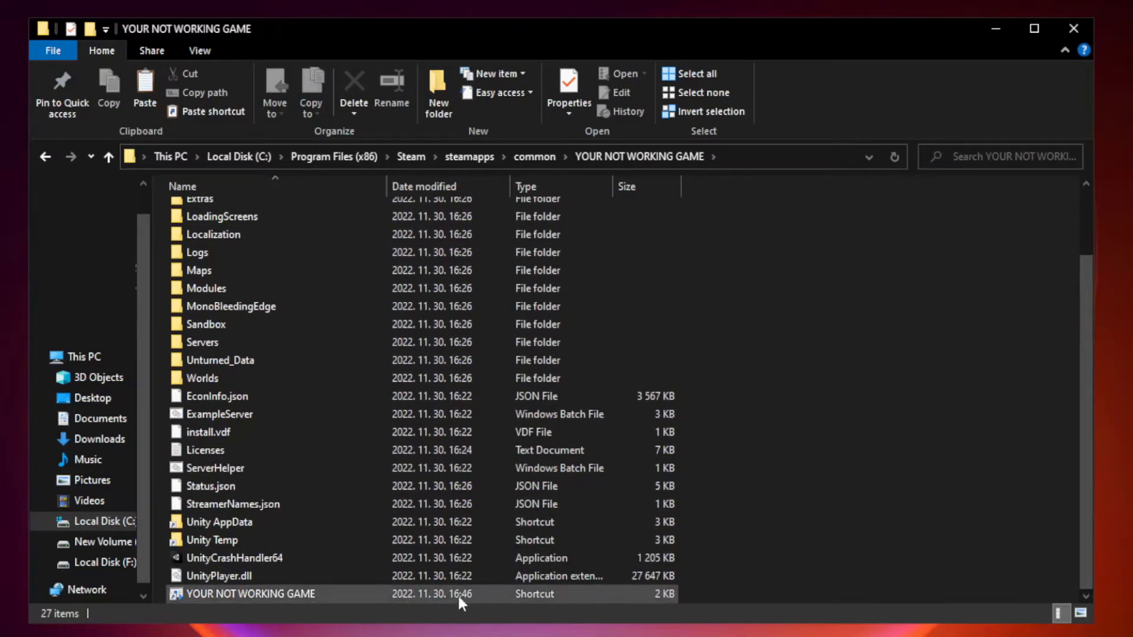
{"action": "left_click", "coordinate": [272, 594]}
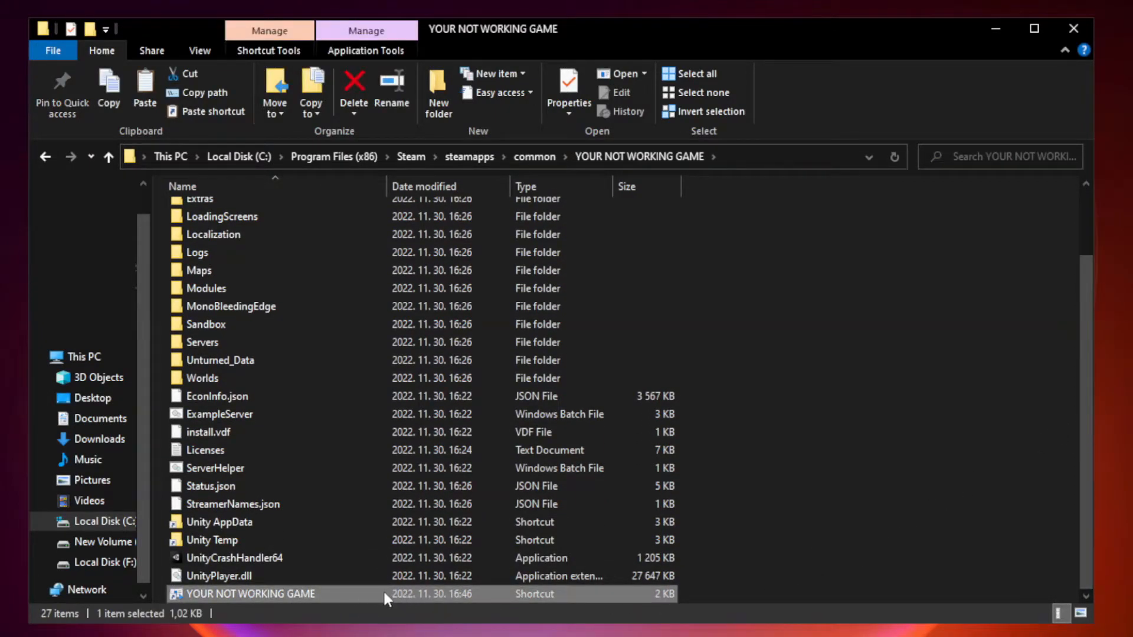
{"action": "right_click", "coordinate": [241, 594]}
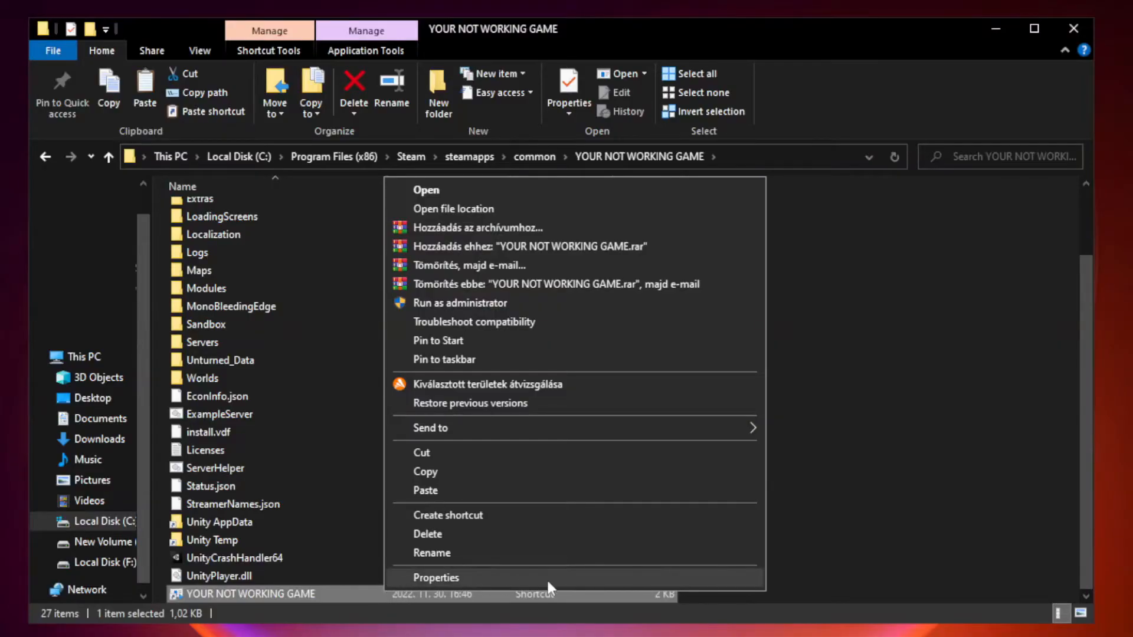
{"action": "mouse_move", "coordinate": [574, 583]}
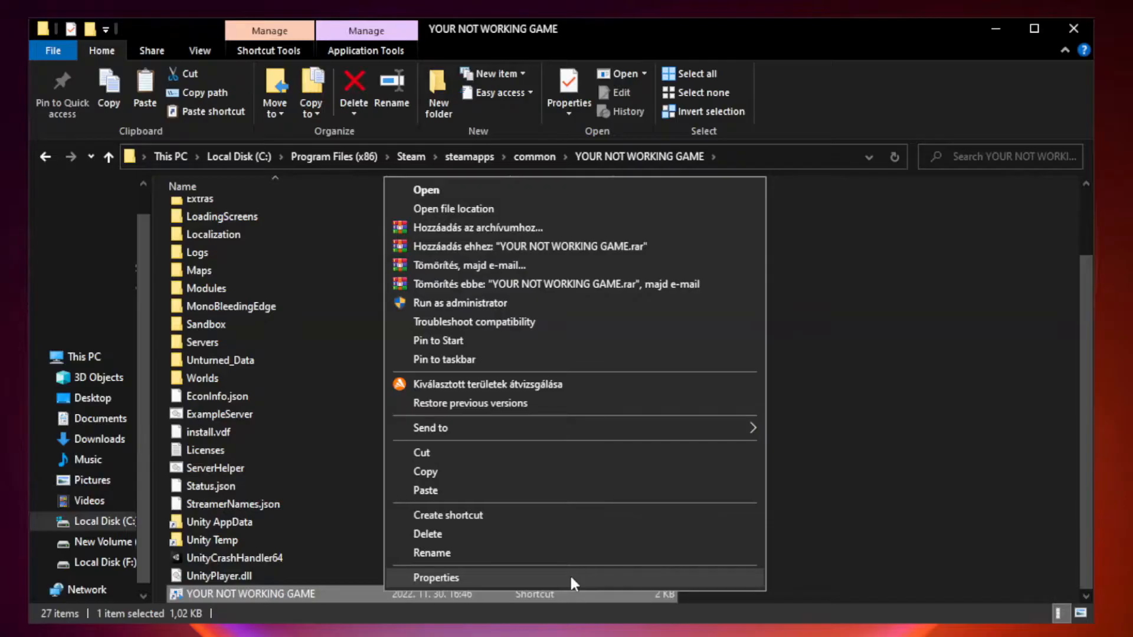
{"action": "left_click", "coordinate": [435, 577]}
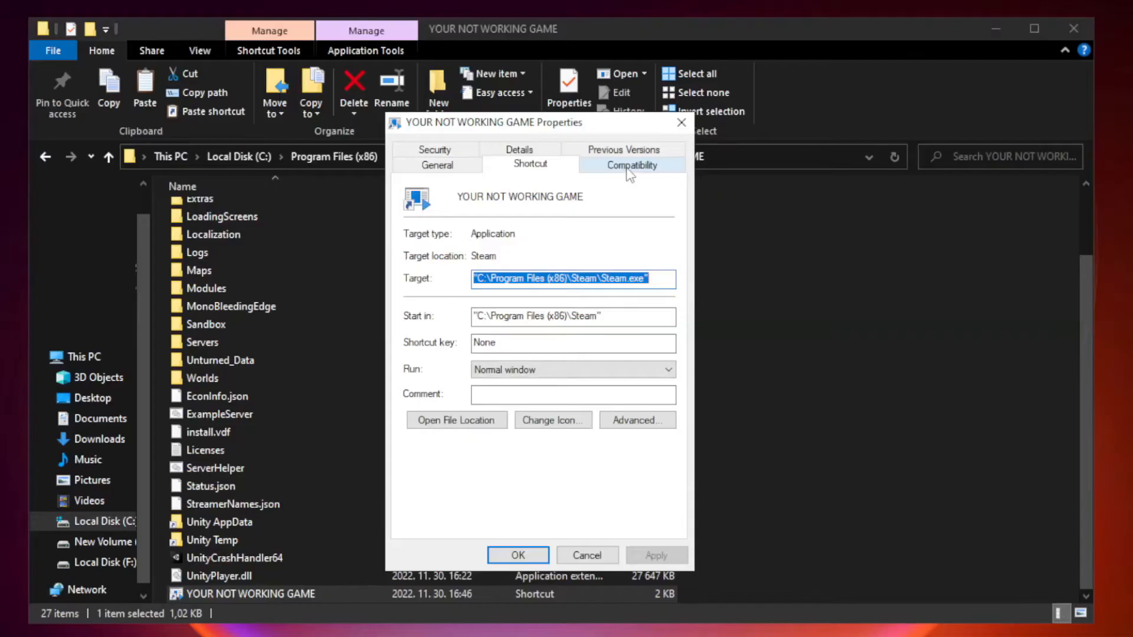
Set Windows 8 compatibility mode, run as administrator, fullscreen optimizations disabled, apply and close Explorer.
{"action": "left_click", "coordinate": [630, 164]}
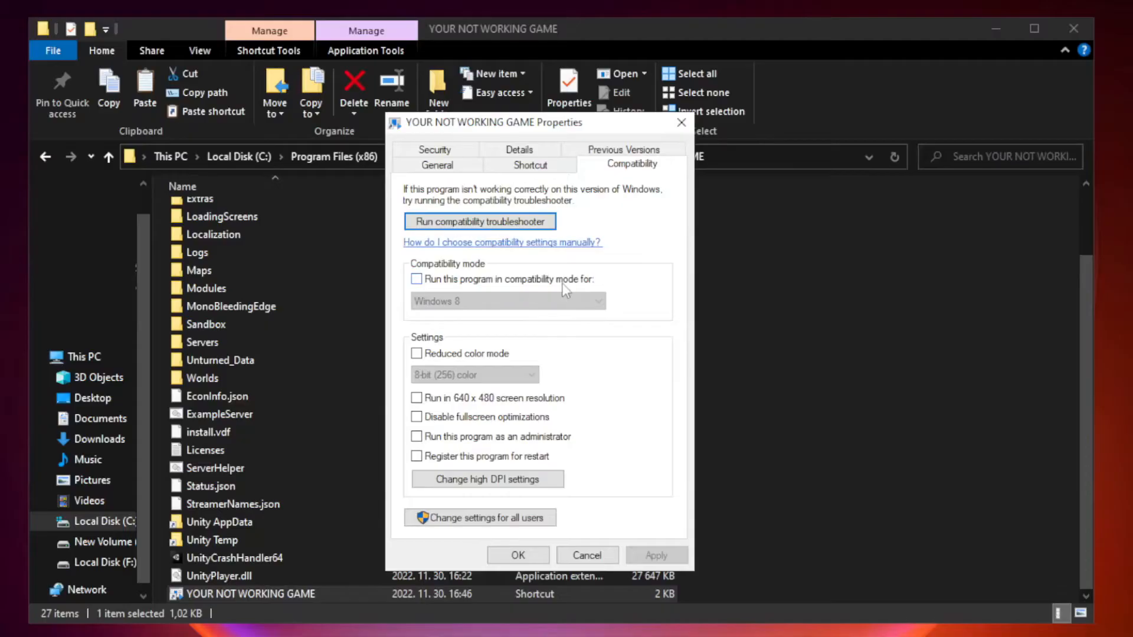
{"action": "left_click", "coordinate": [416, 280]}
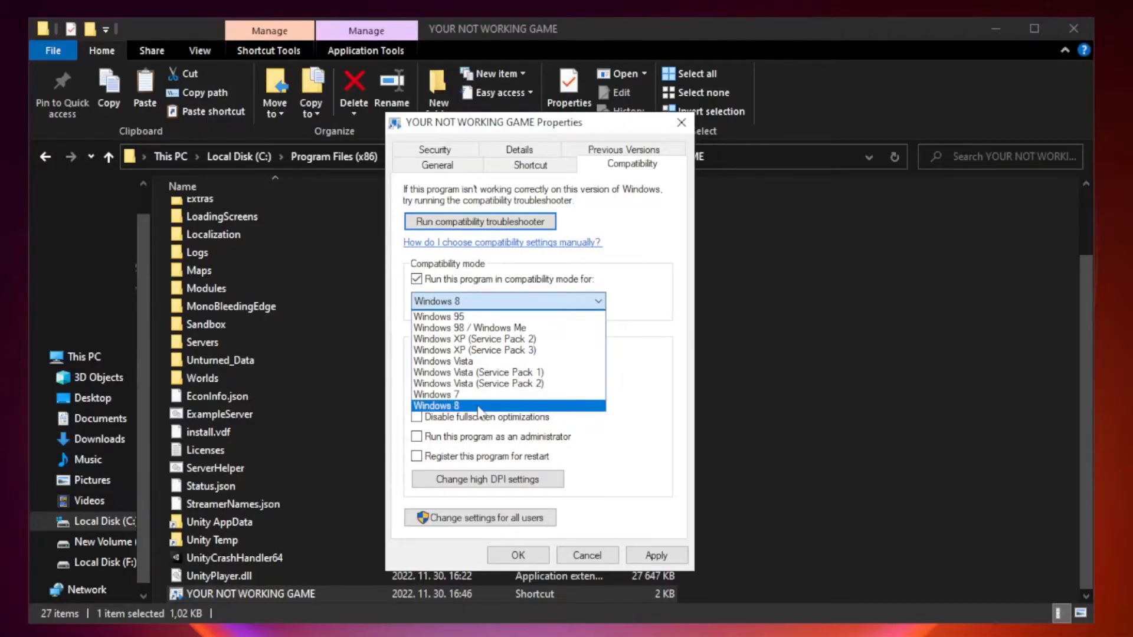
{"action": "left_click", "coordinate": [435, 405]}
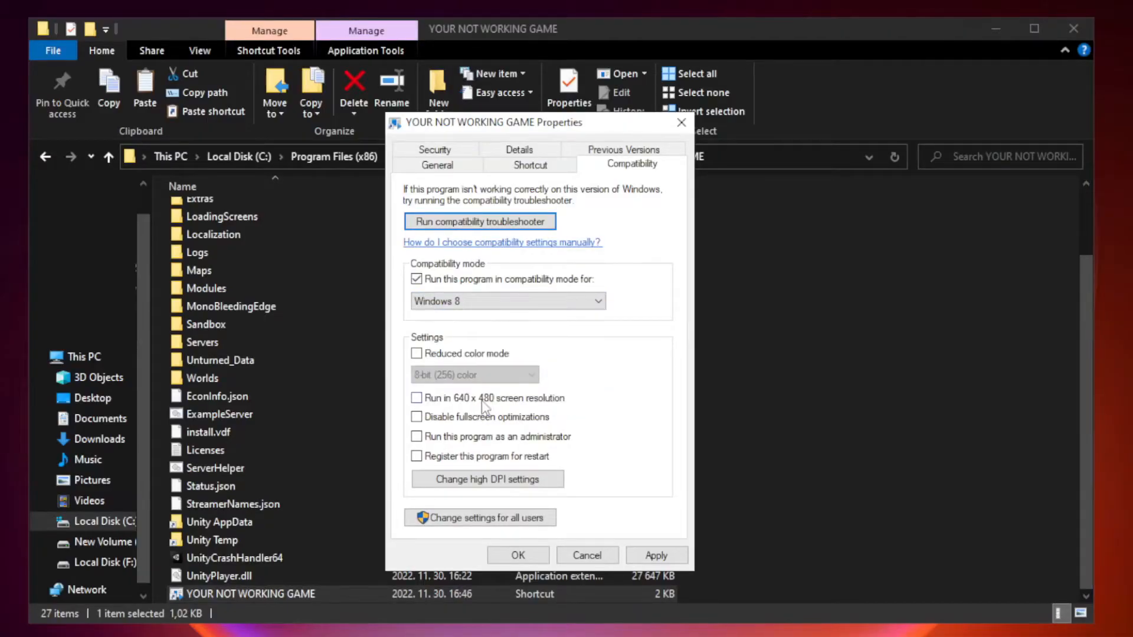
{"action": "mouse_move", "coordinate": [449, 429]}
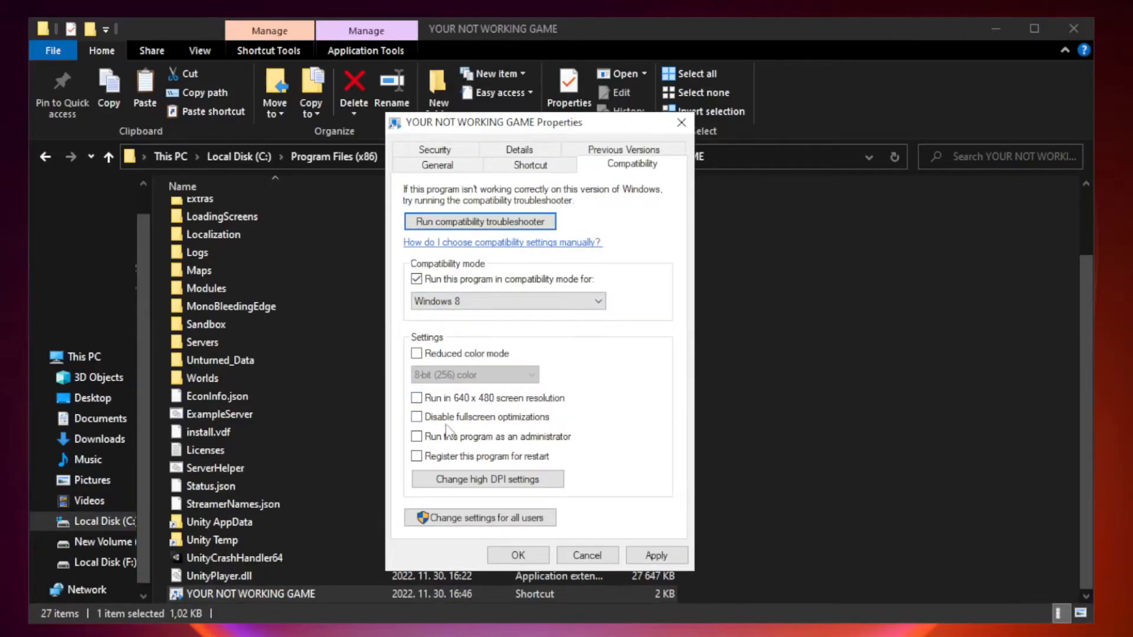
{"action": "left_click", "coordinate": [417, 416]}
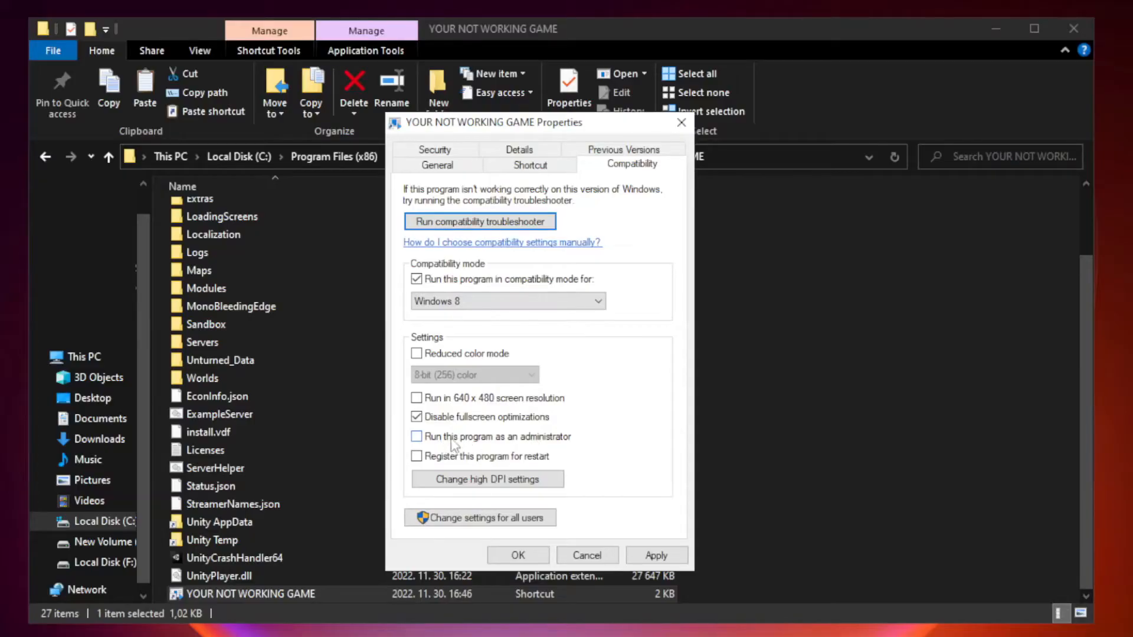
{"action": "left_click", "coordinate": [416, 436]}
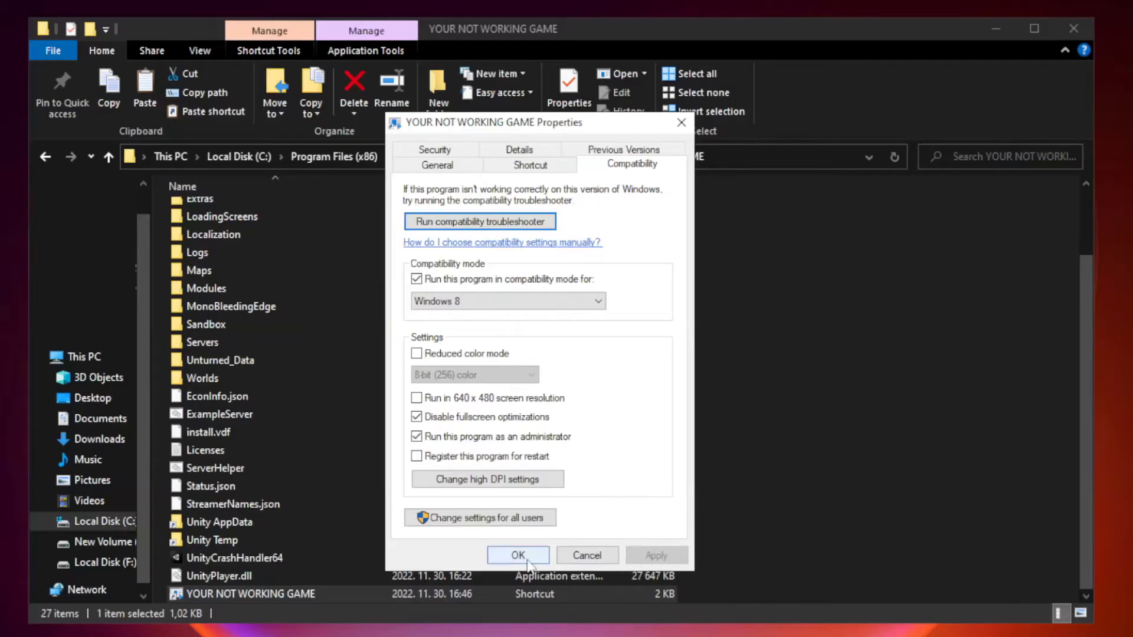
{"action": "left_click", "coordinate": [517, 555]}
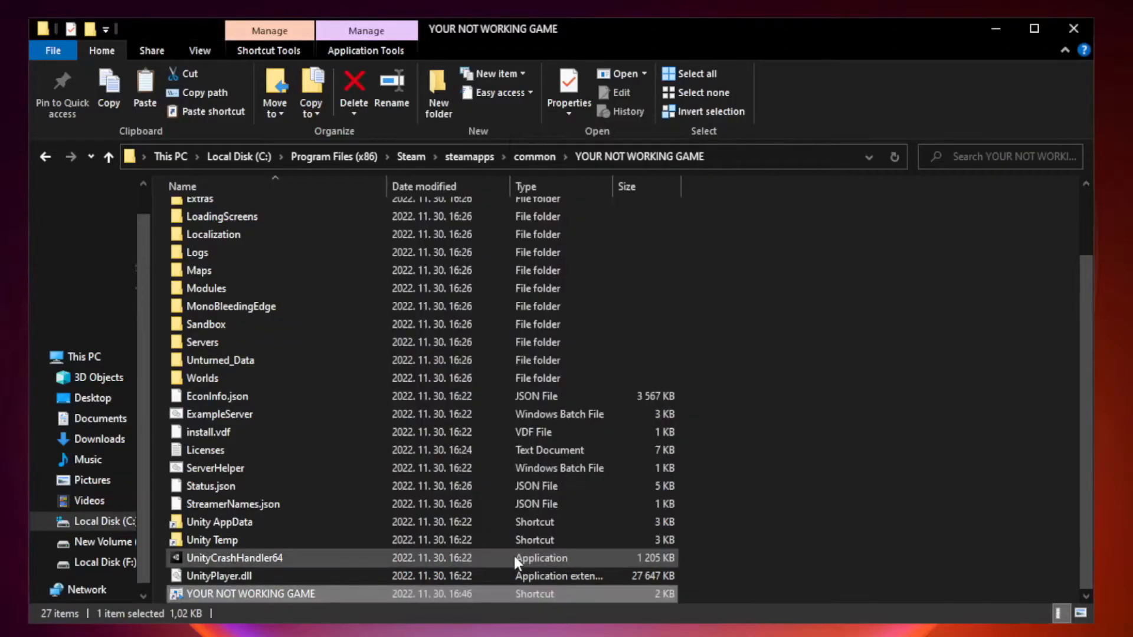
{"action": "mouse_move", "coordinate": [589, 539]}
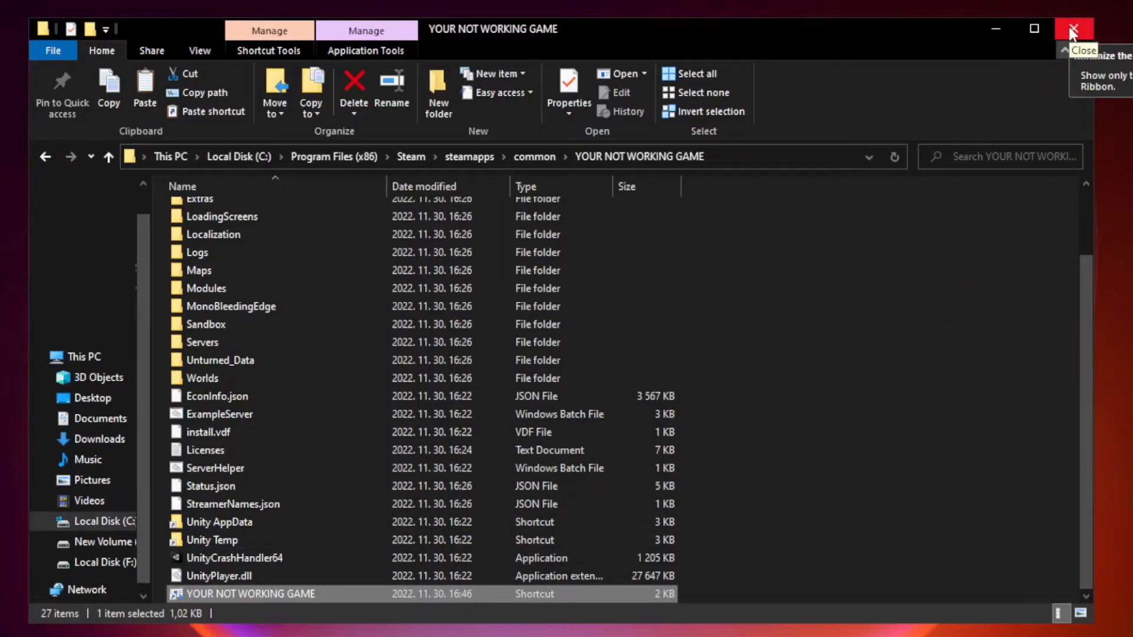
{"action": "left_click", "coordinate": [1074, 28]}
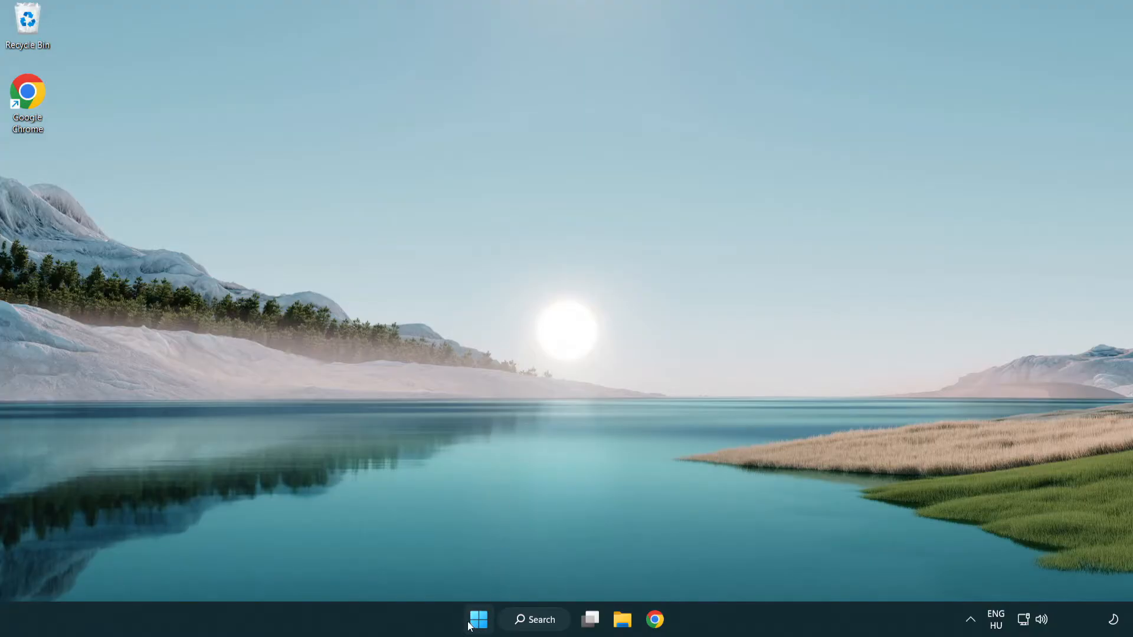
Launch Task Manager from the Start menu and show the Startup apps list.
{"action": "right_click", "coordinate": [477, 619]}
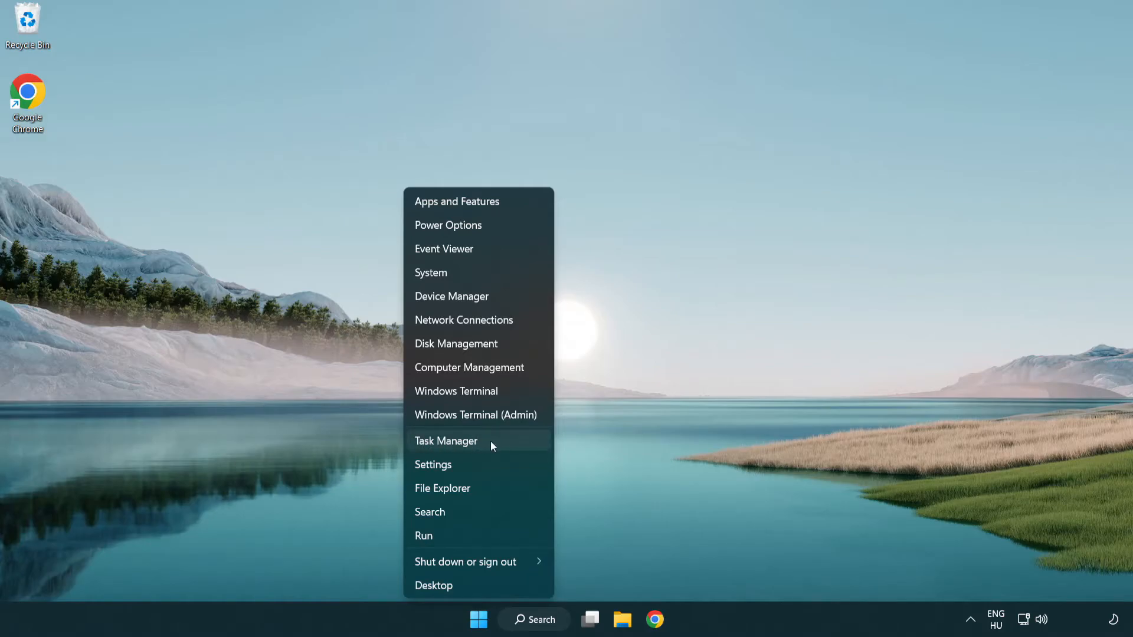
{"action": "left_click", "coordinate": [446, 440]}
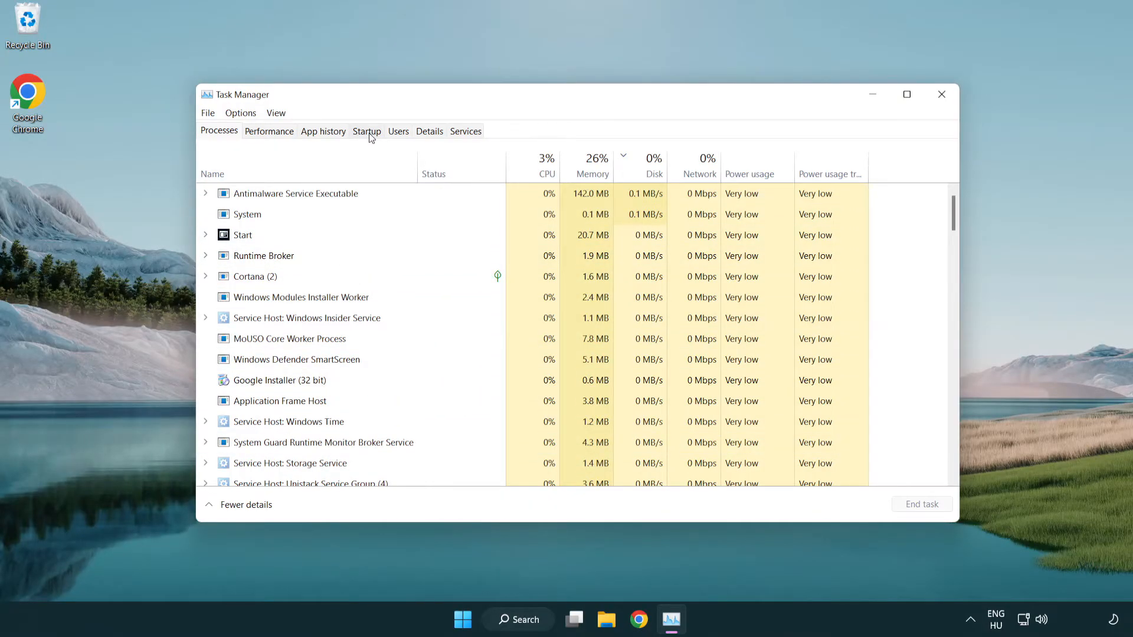
{"action": "left_click", "coordinate": [366, 131]}
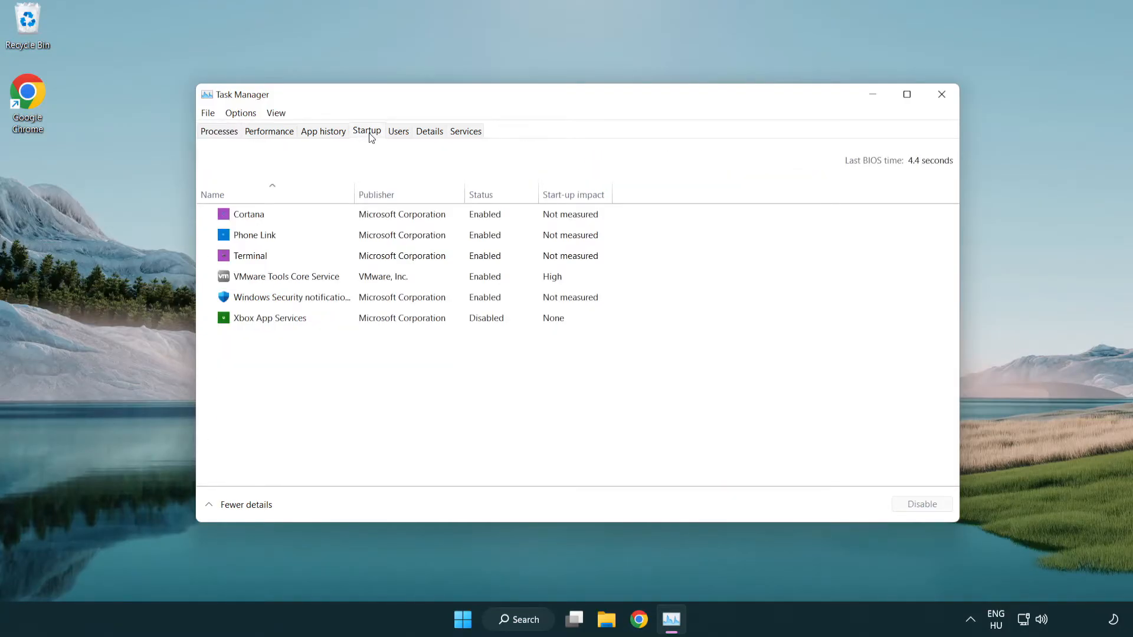
Disable Terminal, Phone Link, Cortana and Windows Security startup entries, then close Task Manager.
{"action": "left_click", "coordinate": [251, 255]}
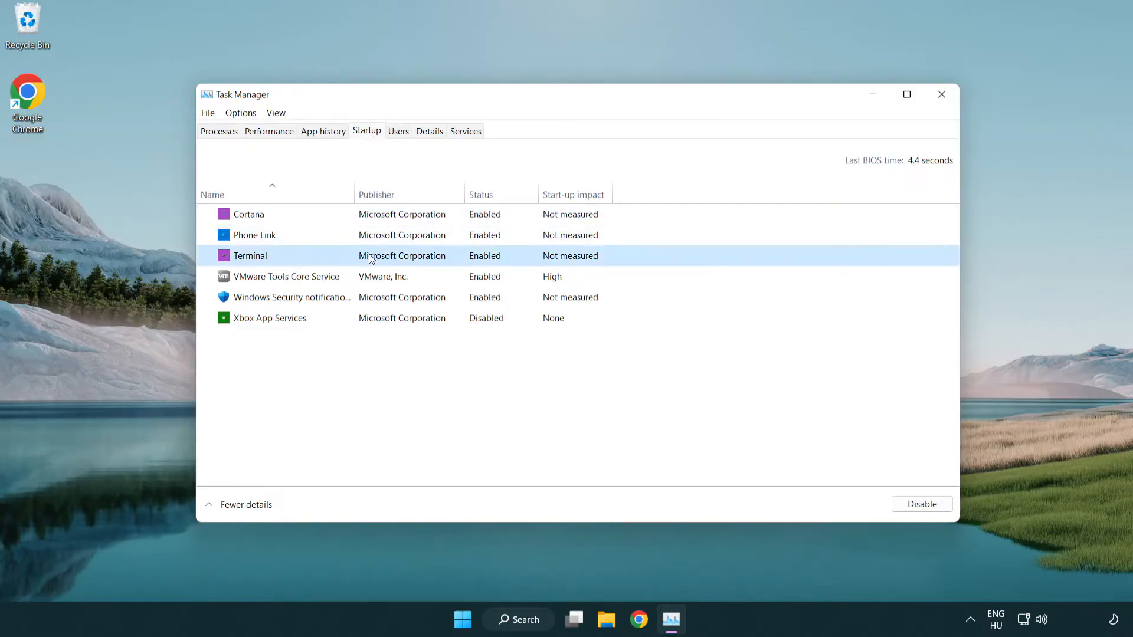
{"action": "left_click", "coordinate": [921, 504]}
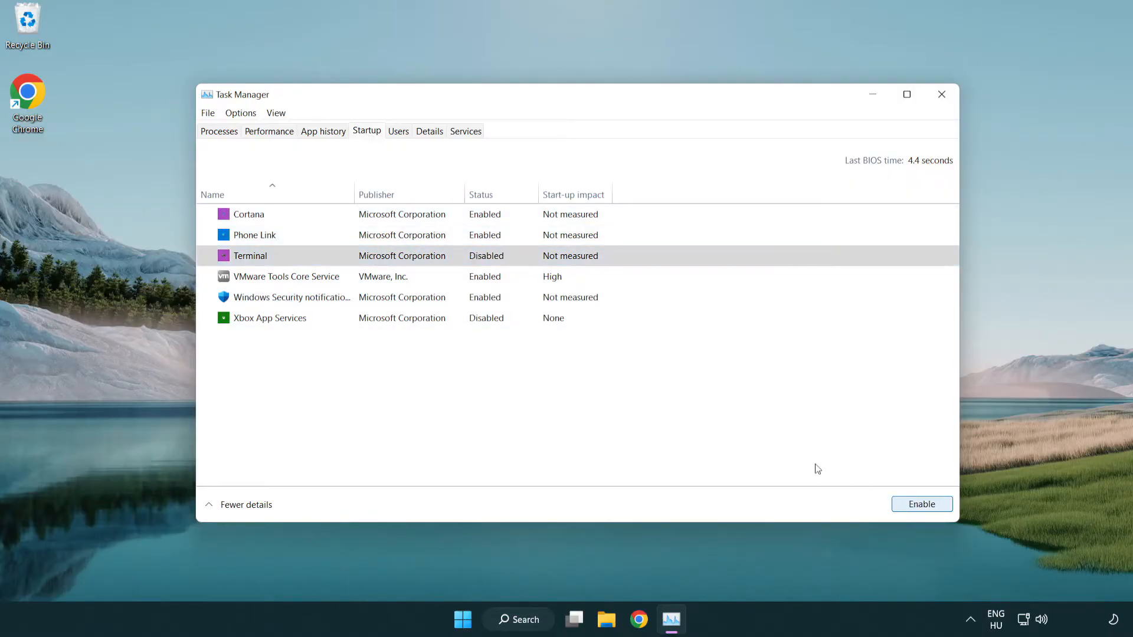
{"action": "left_click", "coordinate": [253, 235]}
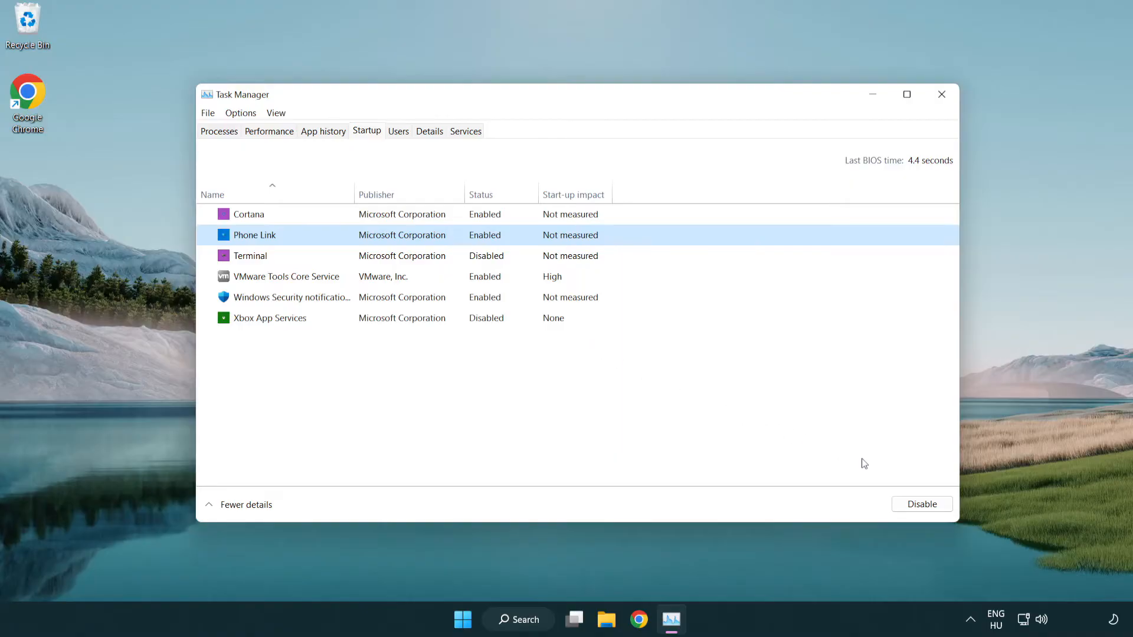
{"action": "left_click", "coordinate": [920, 503]}
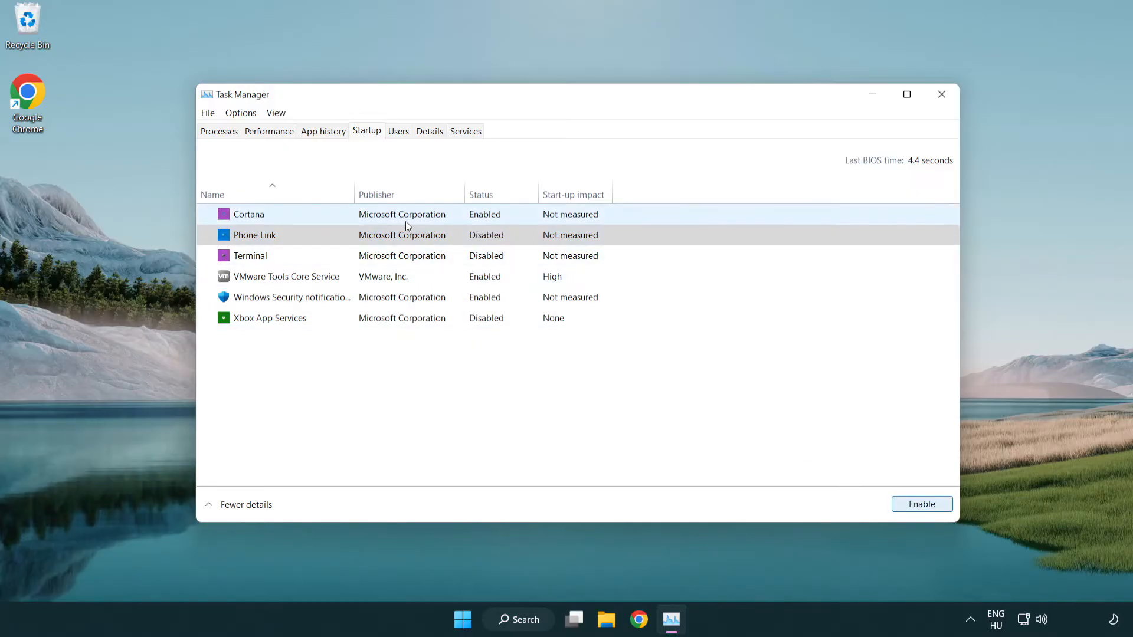
{"action": "left_click", "coordinate": [249, 214]}
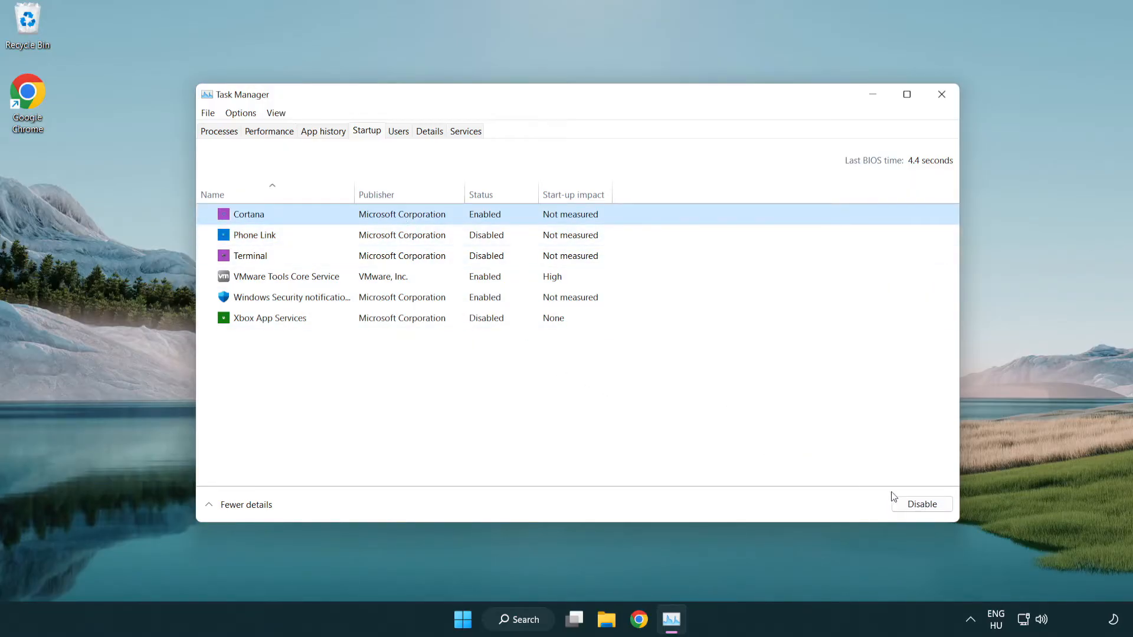
{"action": "left_click", "coordinate": [921, 504]}
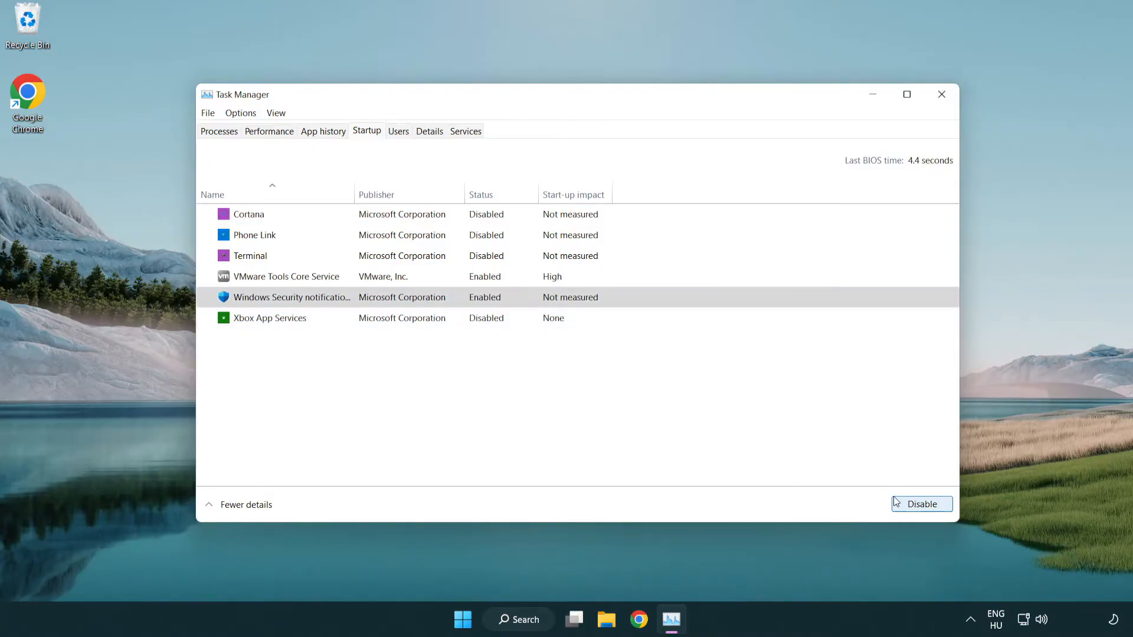
{"action": "left_click", "coordinate": [922, 504]}
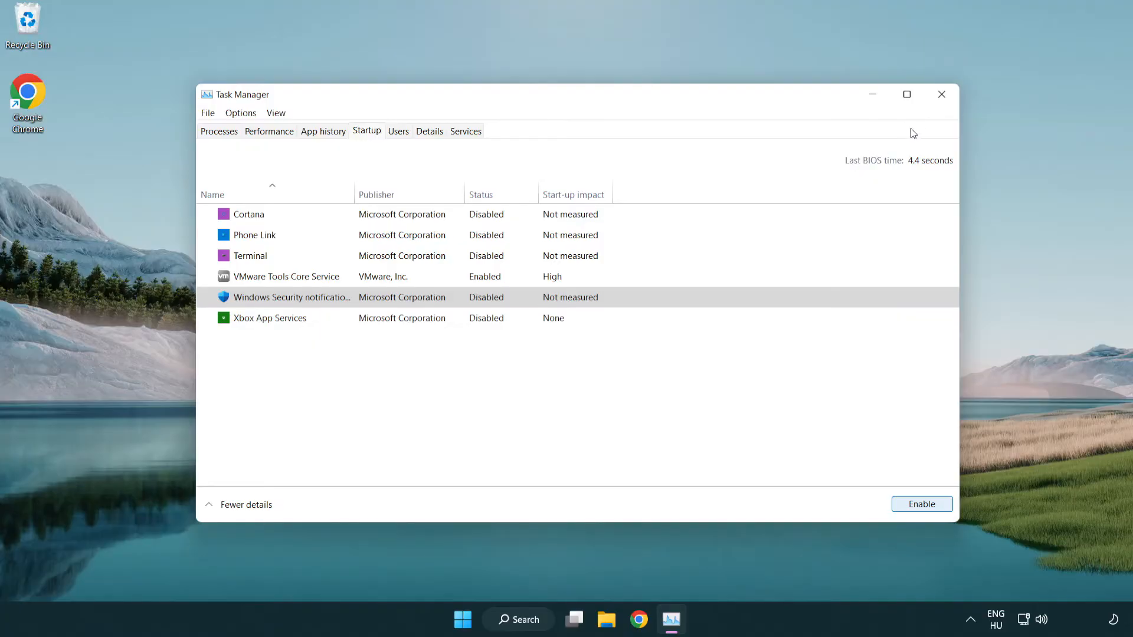
{"action": "mouse_move", "coordinate": [942, 95]}
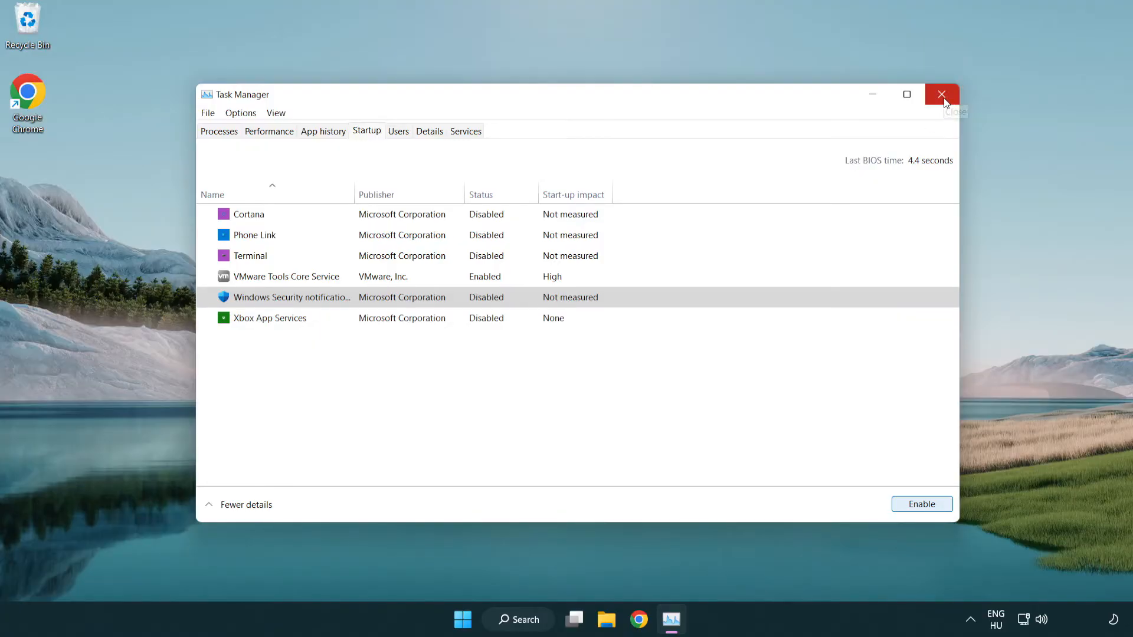
{"action": "left_click", "coordinate": [941, 94]}
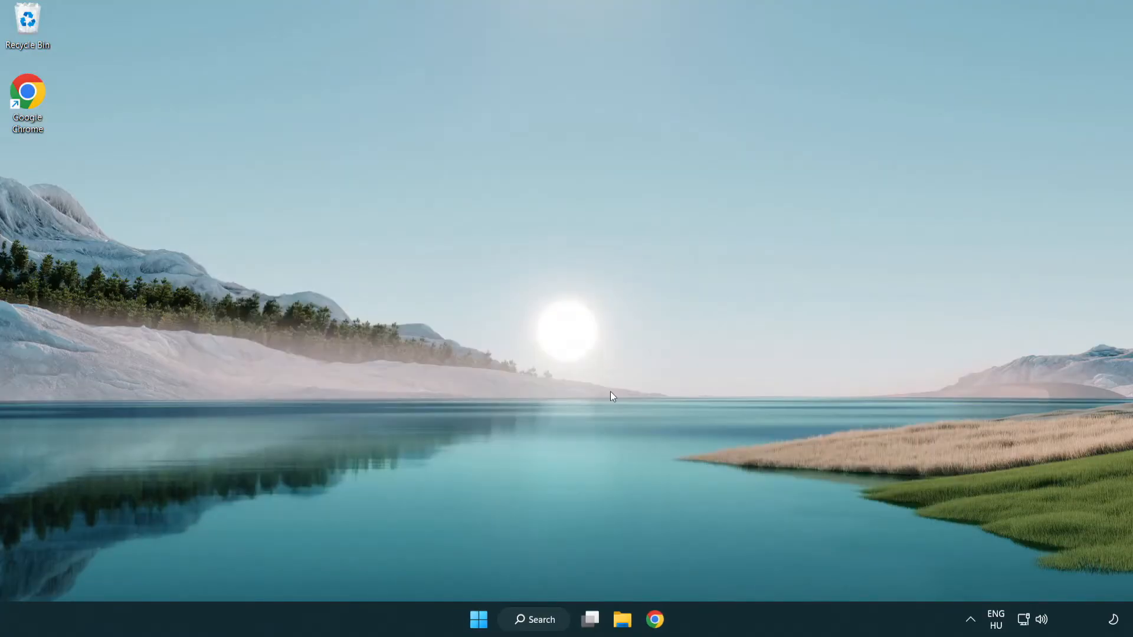
Search 'cmd' and launch Command Prompt with Run as administrator.
{"action": "left_click", "coordinate": [533, 619]}
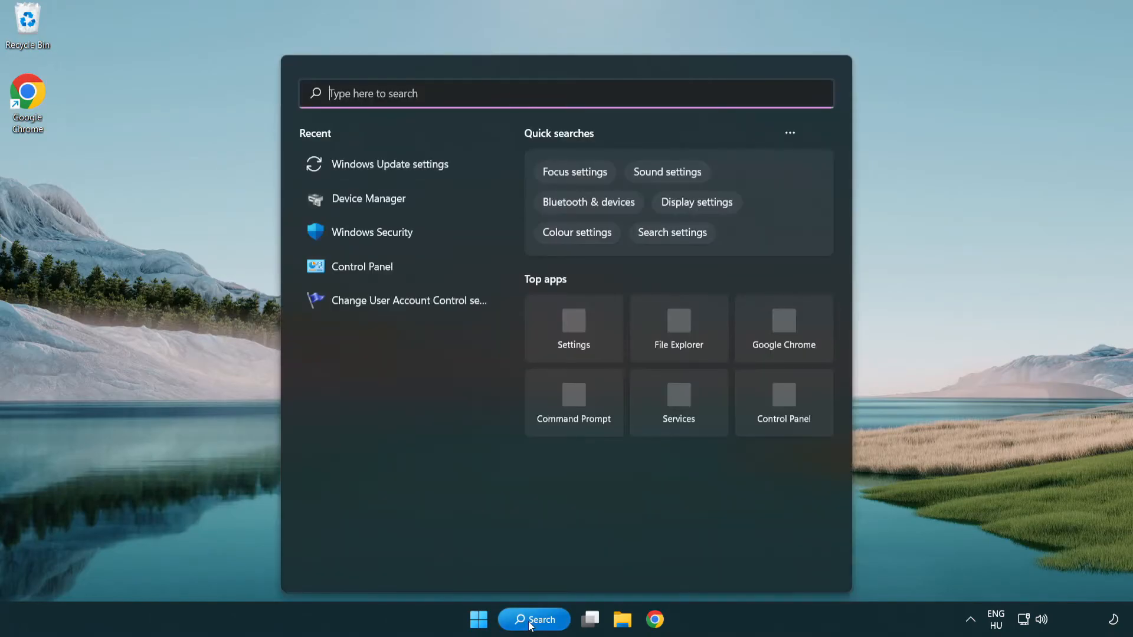
{"action": "type", "text": "c"}
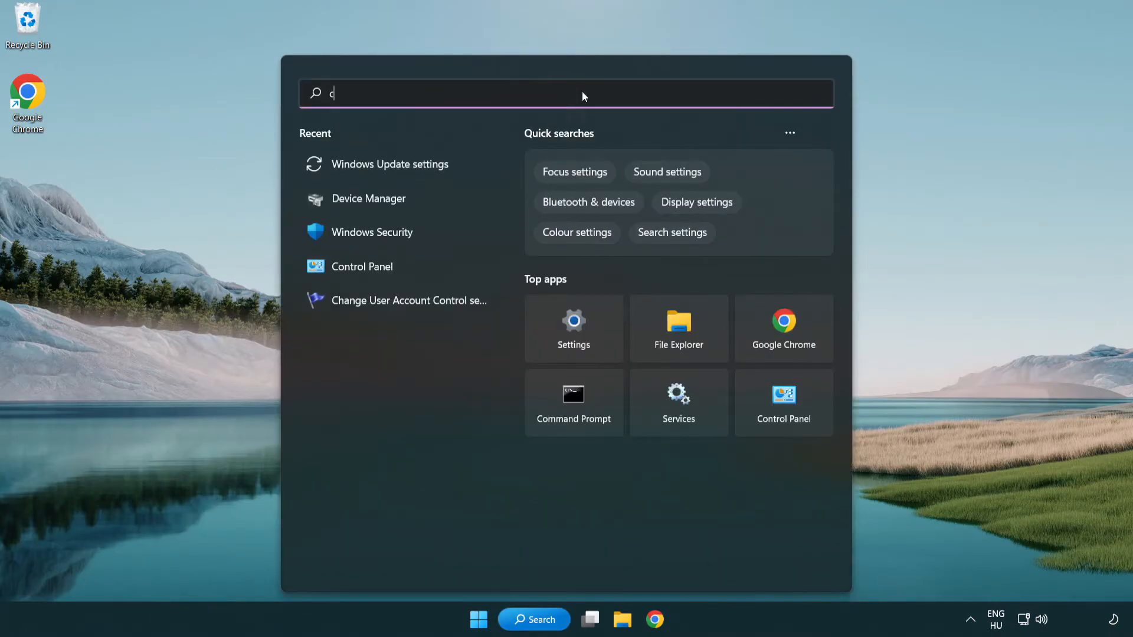
{"action": "type", "text": "md"}
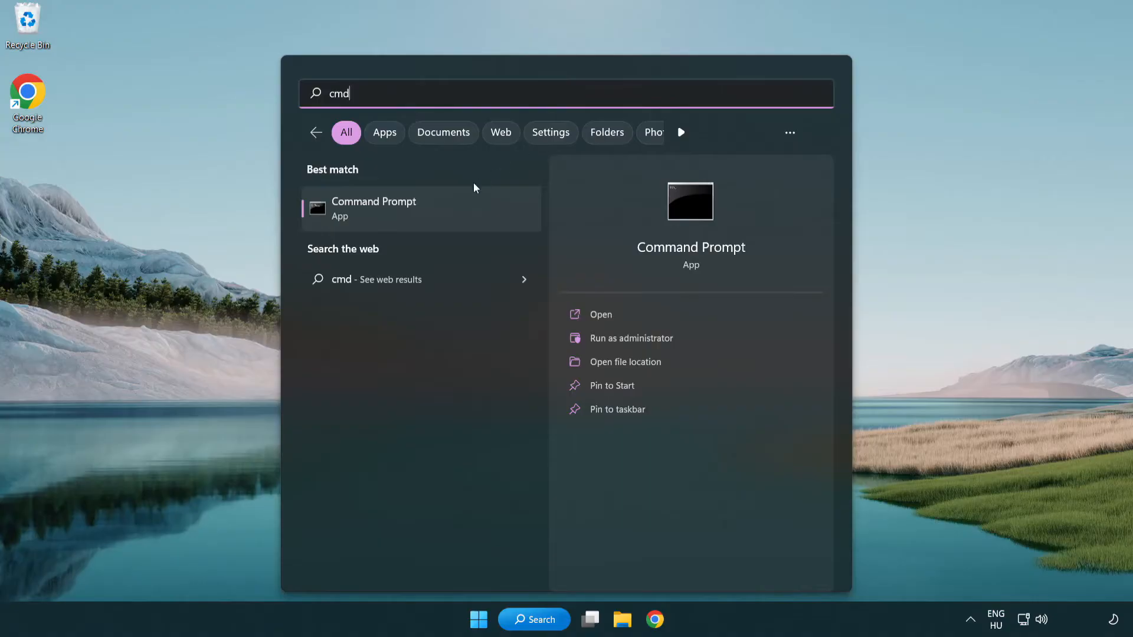
{"action": "right_click", "coordinate": [374, 208]}
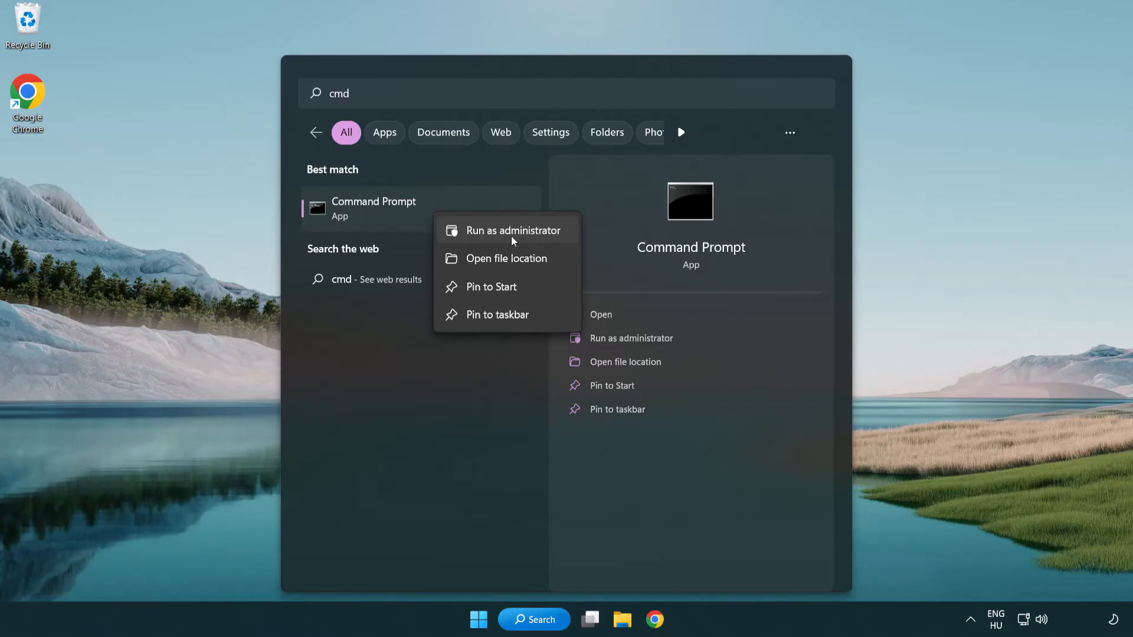
{"action": "left_click", "coordinate": [509, 230]}
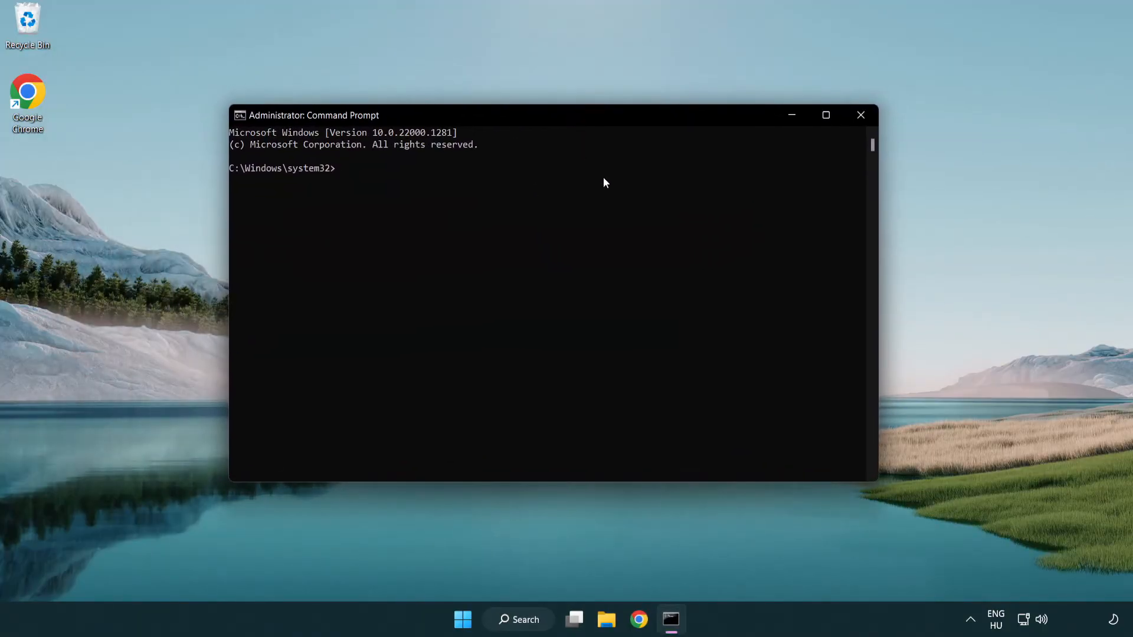
Run sfc /scannow to verify system files with no integrity violations, then close Command Prompt.
{"action": "type", "text": "sfc"}
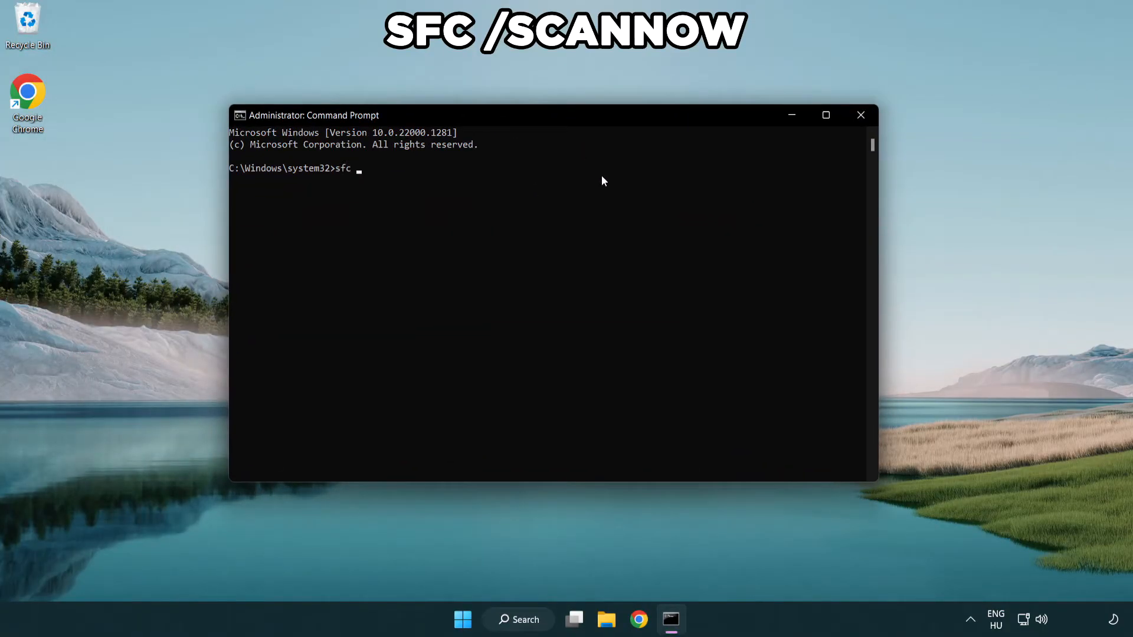
{"action": "type", "text": "/scannow"}
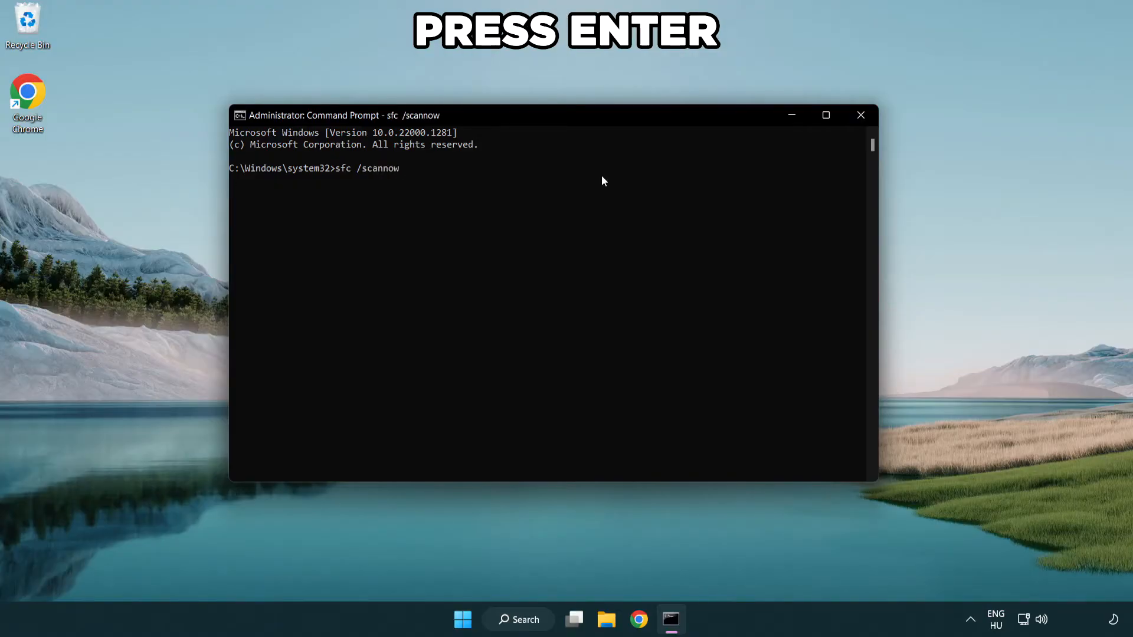
{"action": "key", "text": "enter"}
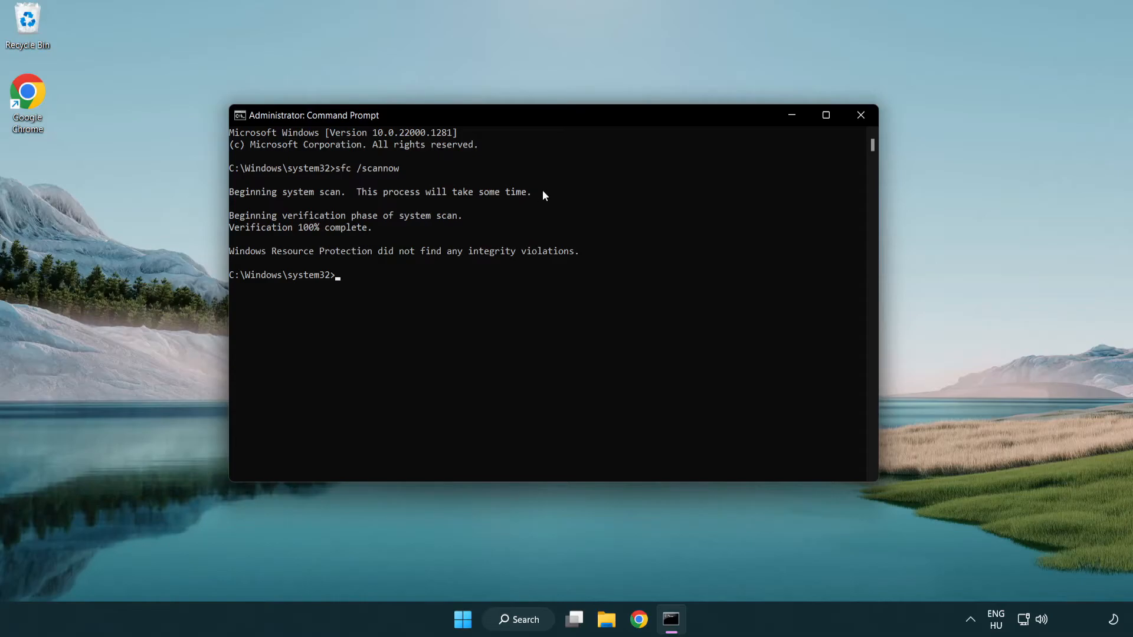
{"action": "mouse_move", "coordinate": [860, 114]}
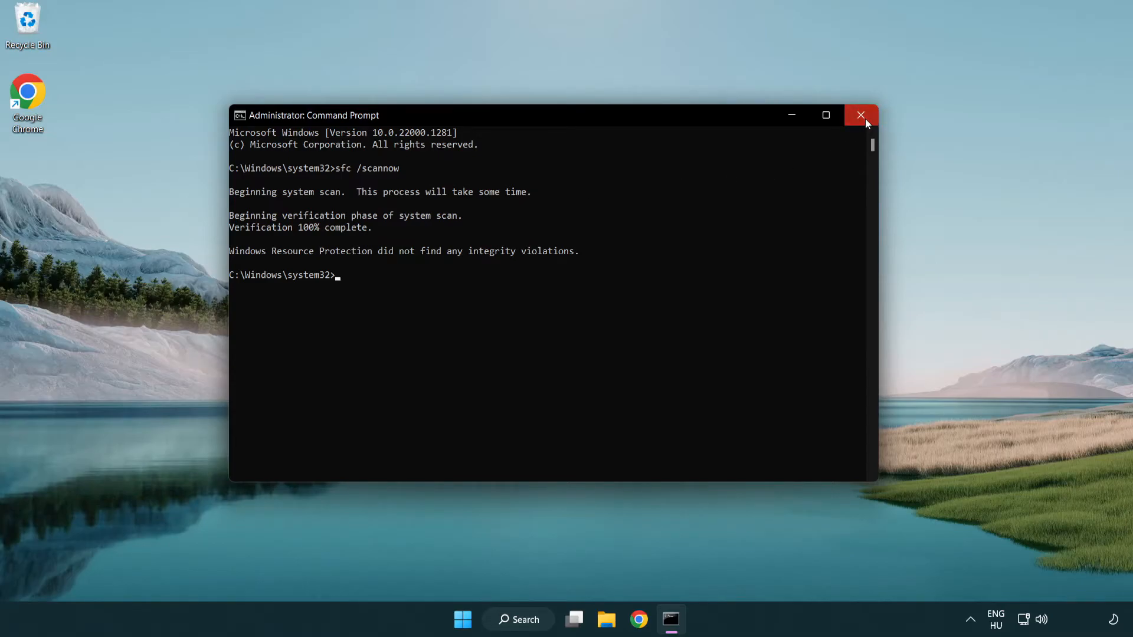
{"action": "left_click", "coordinate": [462, 619]}
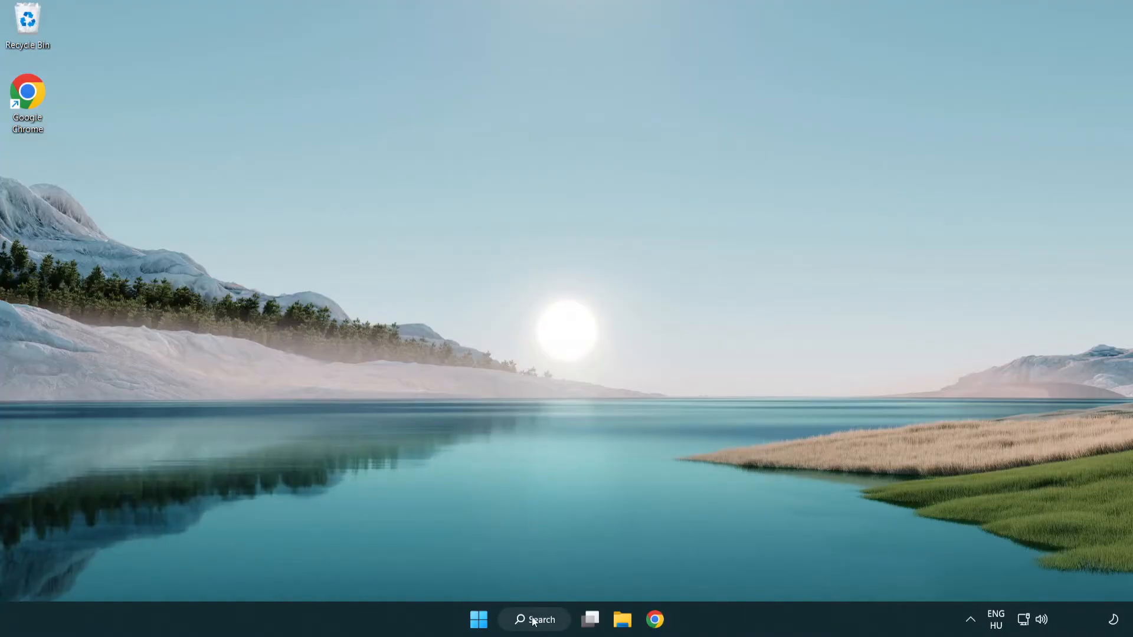
Search Windows for 'security' to surface the Windows Security app as the best match.
{"action": "left_click", "coordinate": [533, 620]}
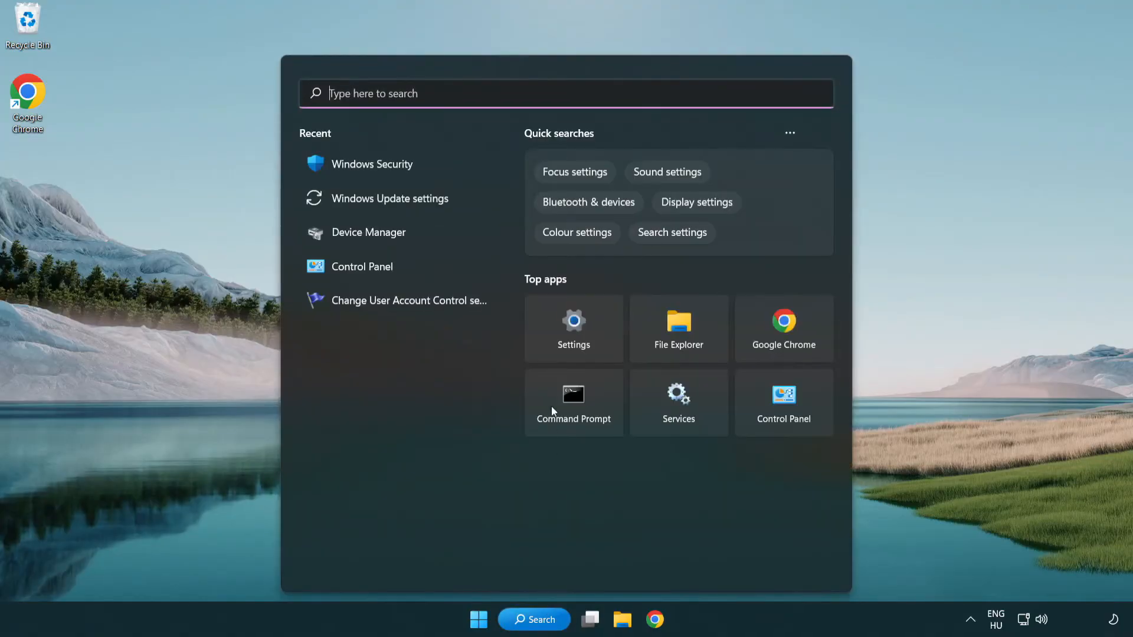
{"action": "type", "text": "securi"}
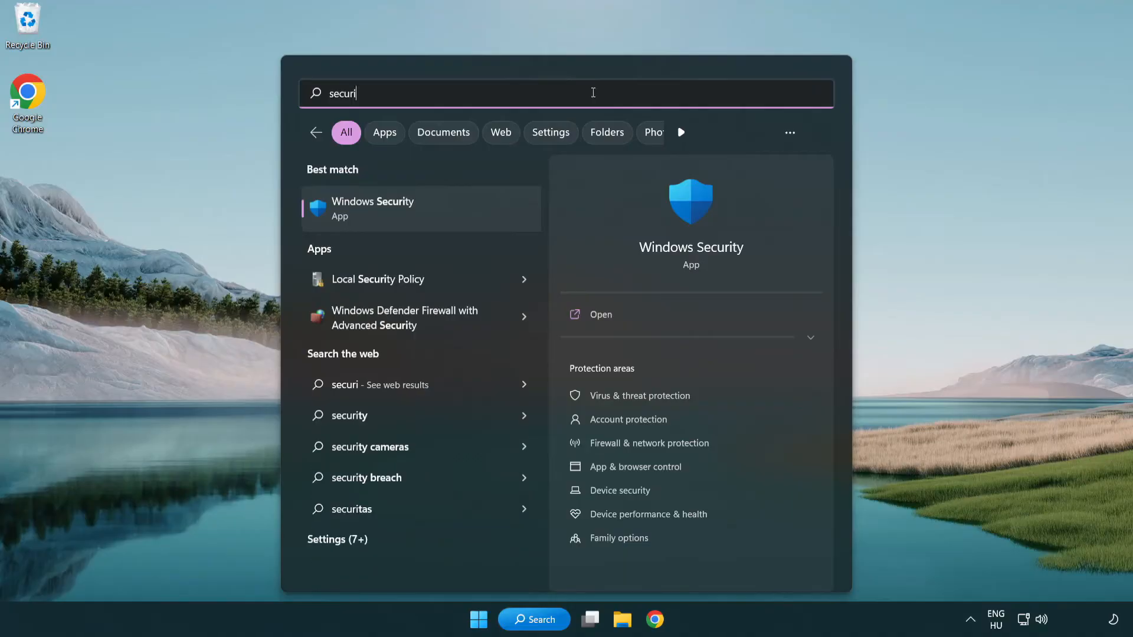
{"action": "type", "text": "ty"}
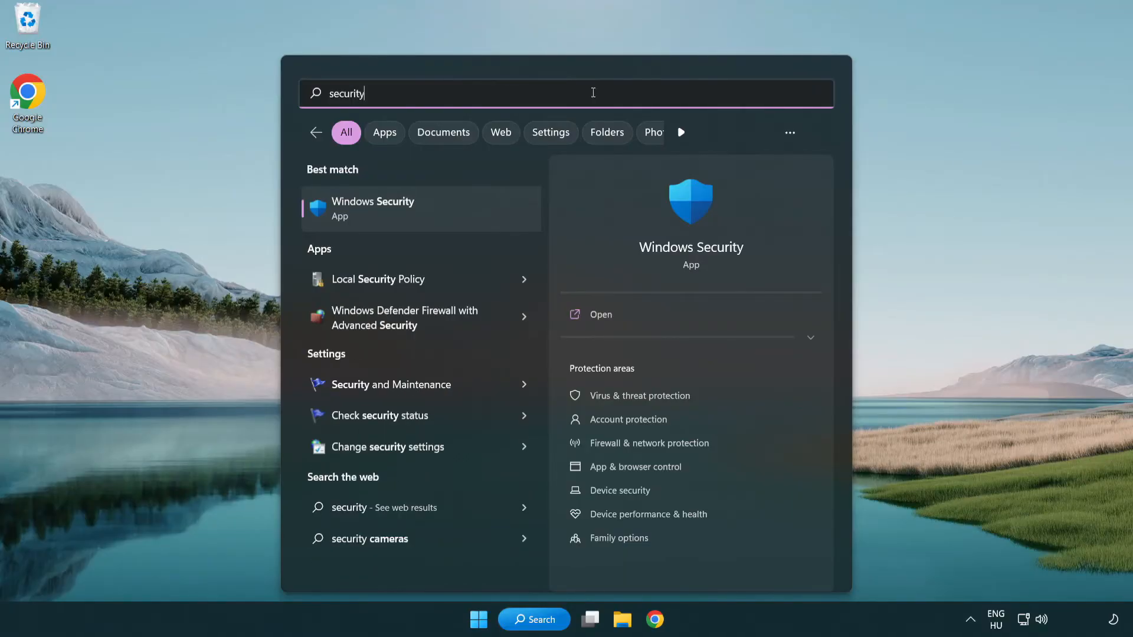
{"action": "mouse_move", "coordinate": [394, 220]}
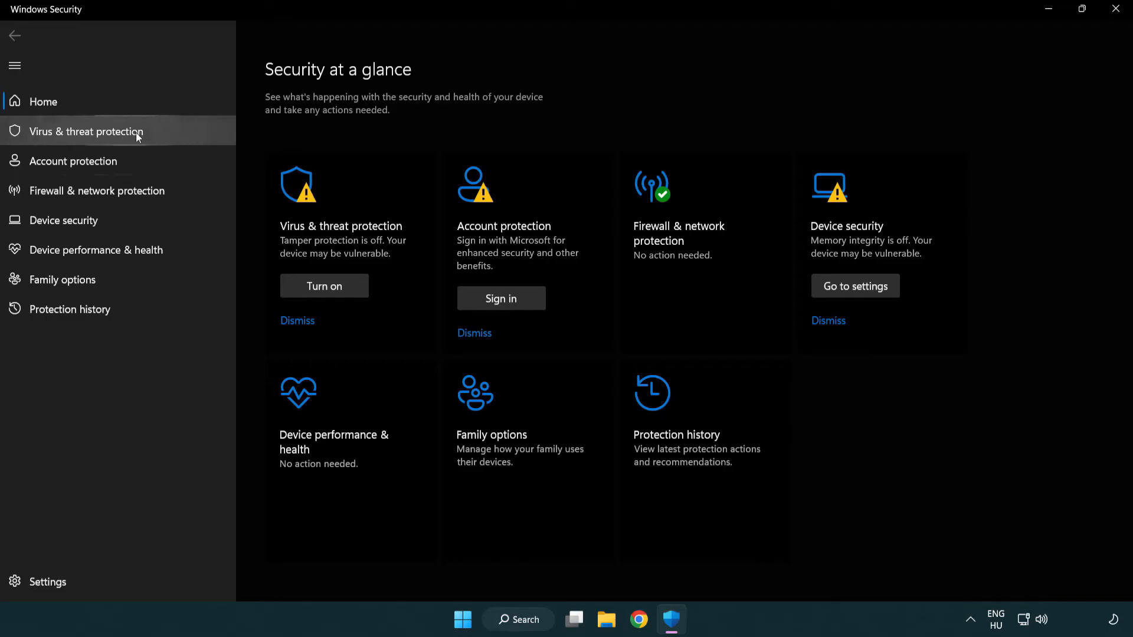
Go to Virus & threat protection's Manage settings and scroll down to the Exclusions section.
{"action": "left_click", "coordinate": [84, 131]}
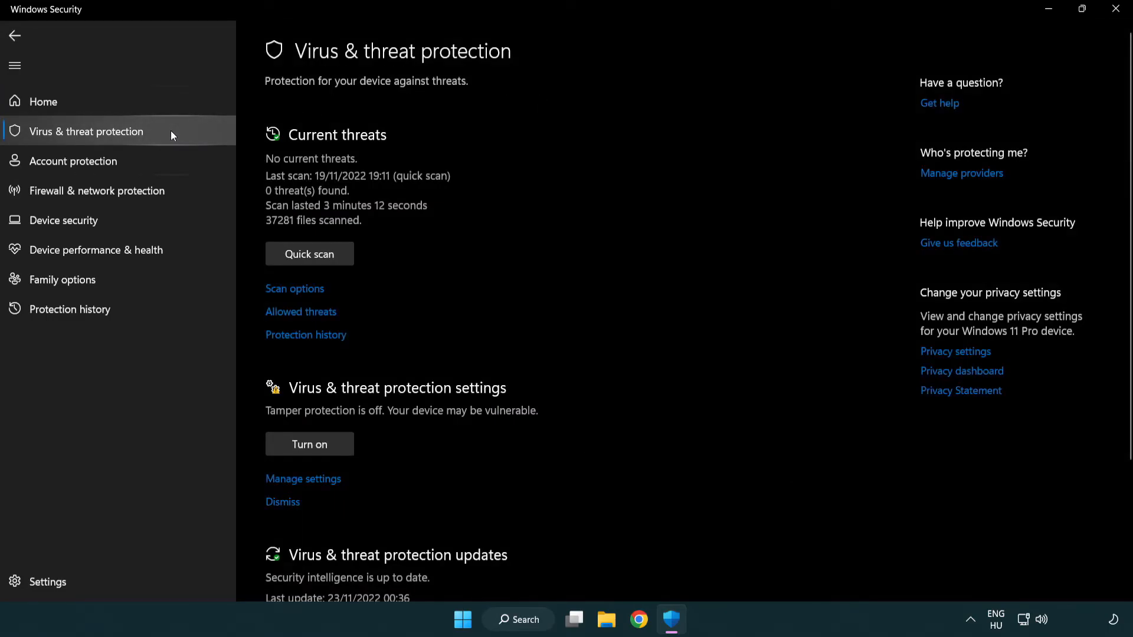
{"action": "scroll", "scroll_direction": "down", "scroll_amount": 3}
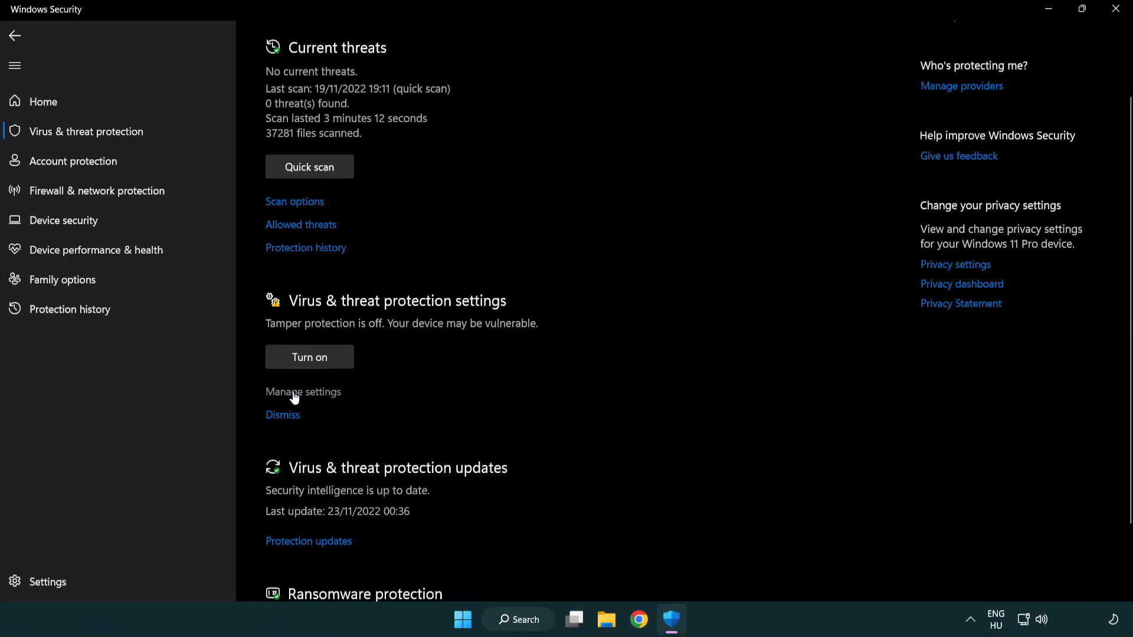
{"action": "left_click", "coordinate": [303, 392]}
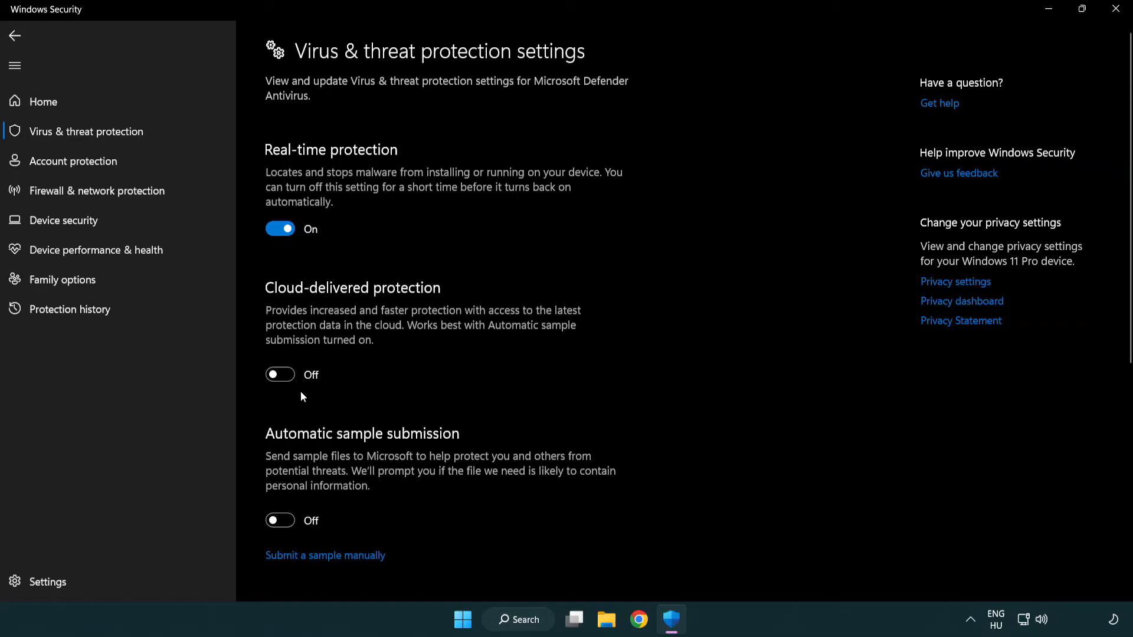
{"action": "scroll", "scroll_direction": "down", "scroll_amount": 3}
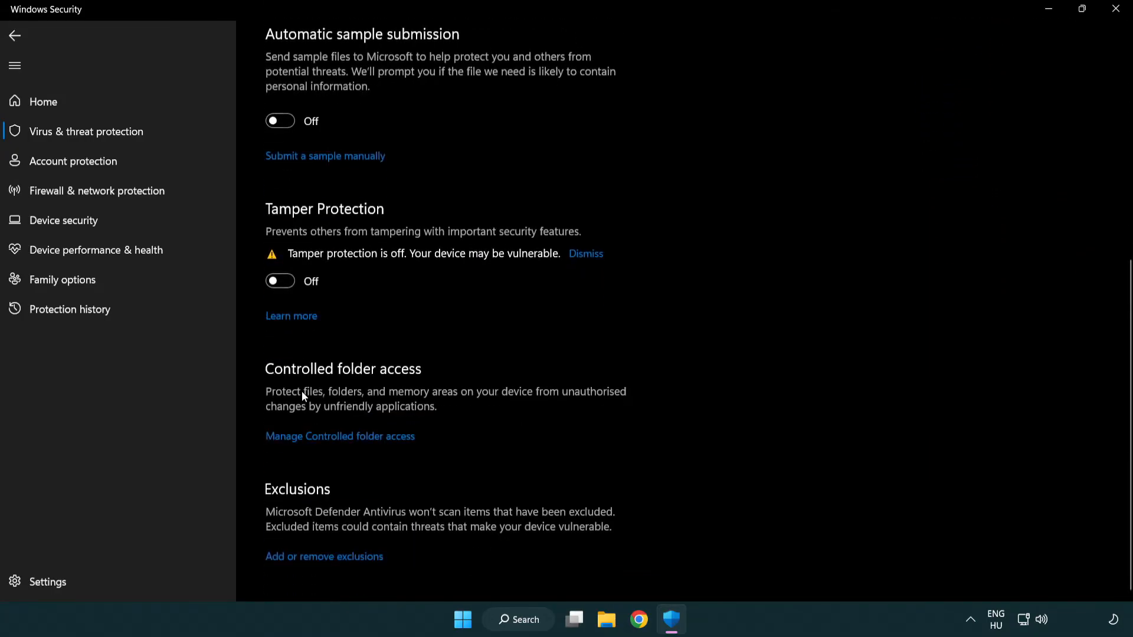
{"action": "mouse_move", "coordinate": [258, 571]}
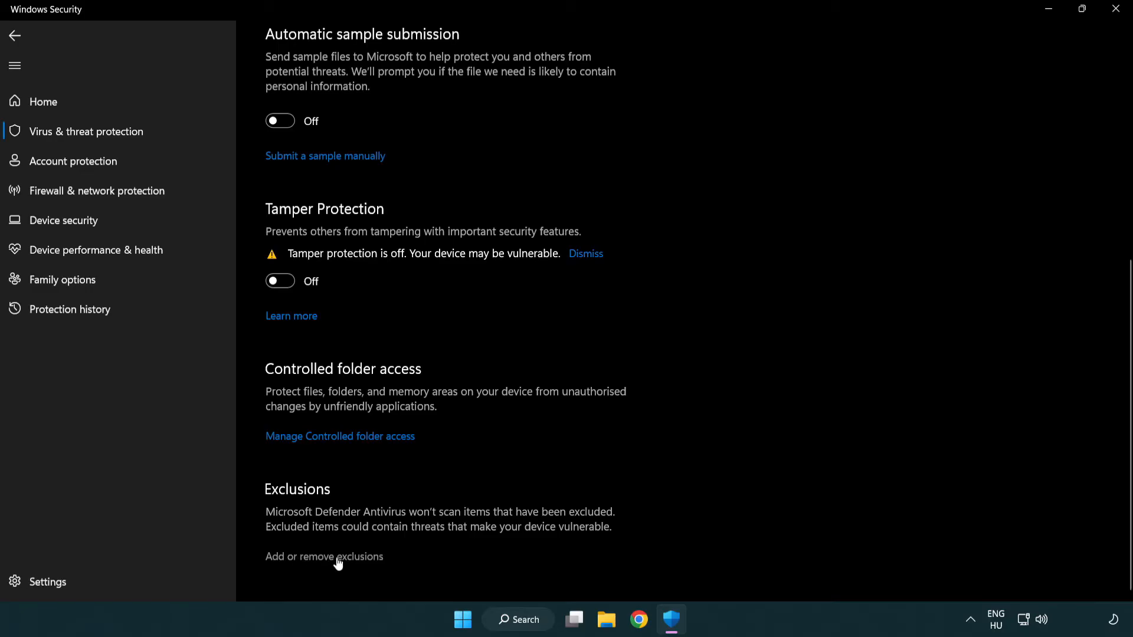
Add the NOT WORKING APP shortcut as a file exclusion, then close Windows Security.
{"action": "left_click", "coordinate": [324, 556]}
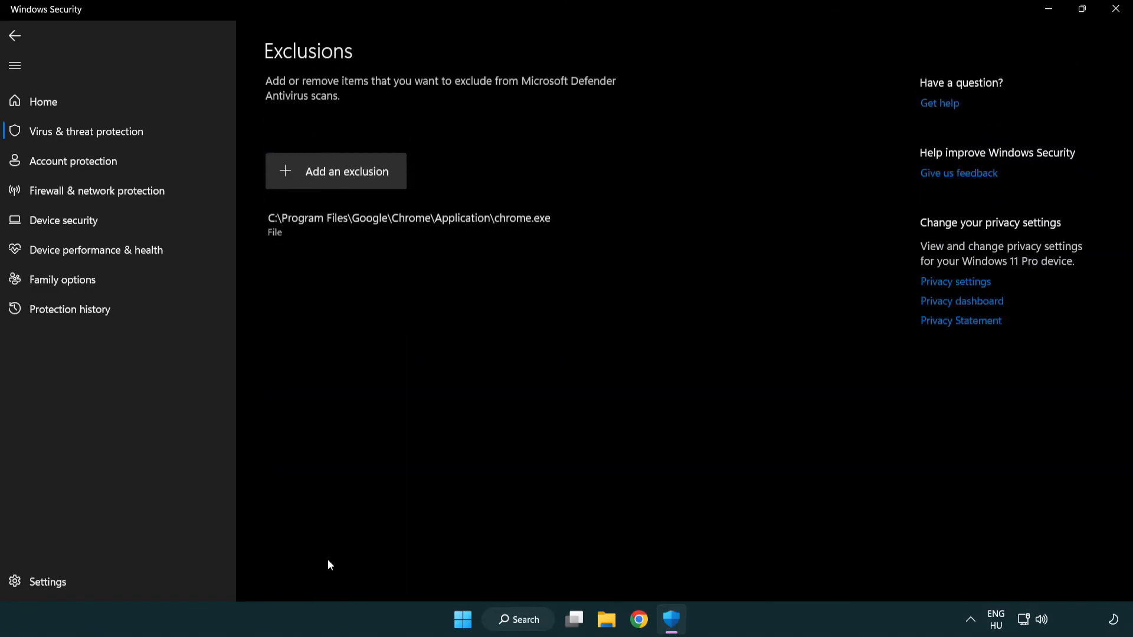
{"action": "mouse_move", "coordinate": [316, 373]}
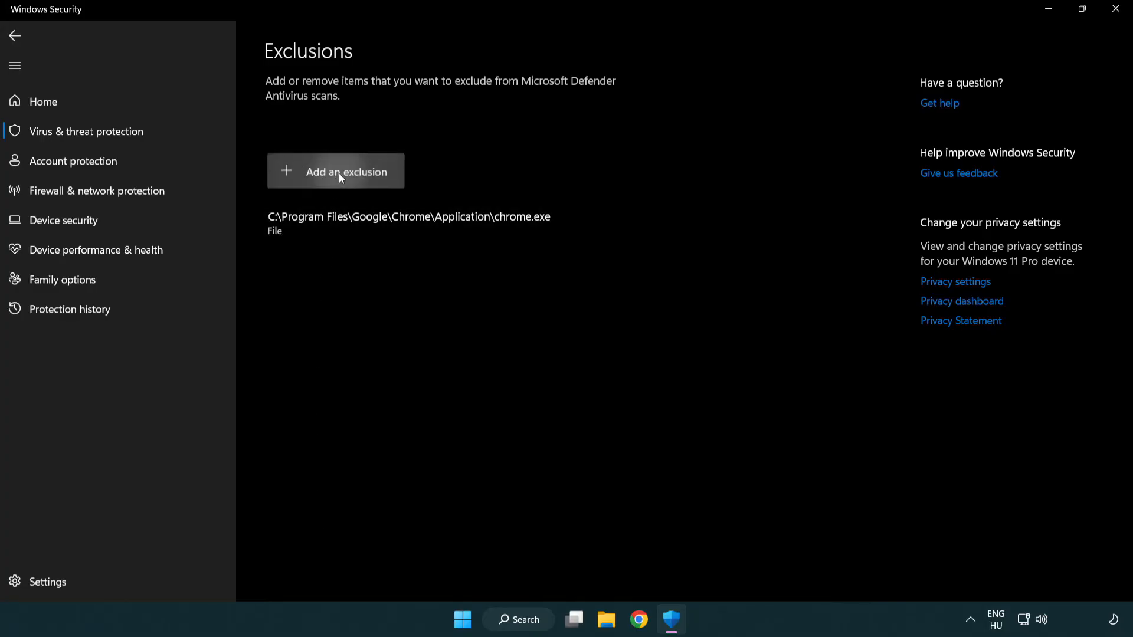
{"action": "left_click", "coordinate": [335, 171]}
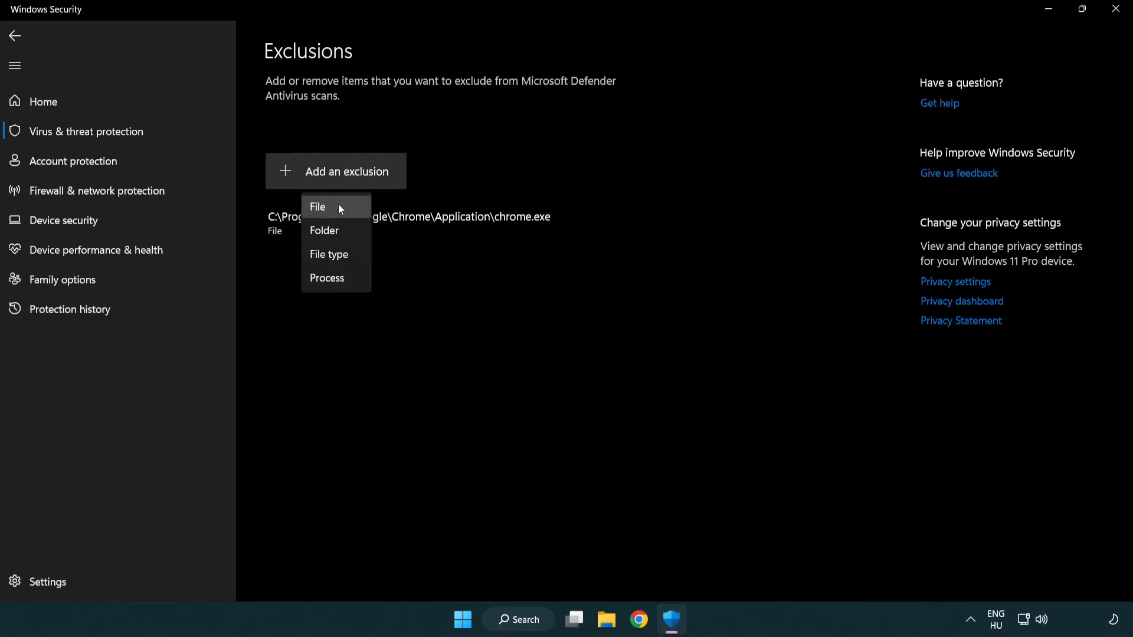
{"action": "mouse_move", "coordinate": [340, 230]}
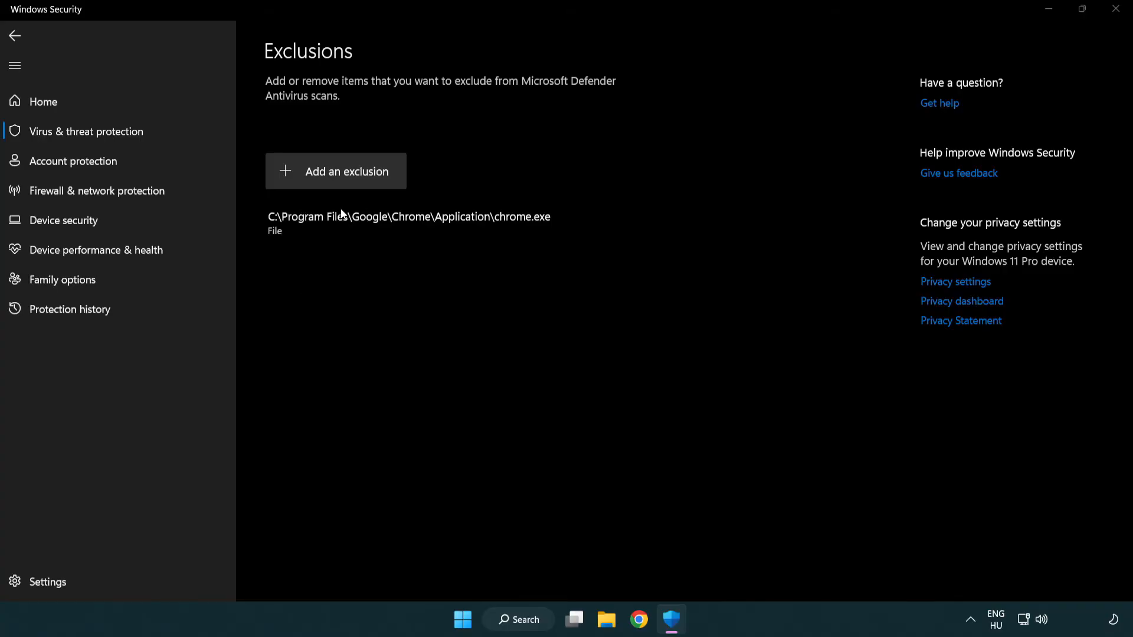
{"action": "left_click", "coordinate": [335, 171]}
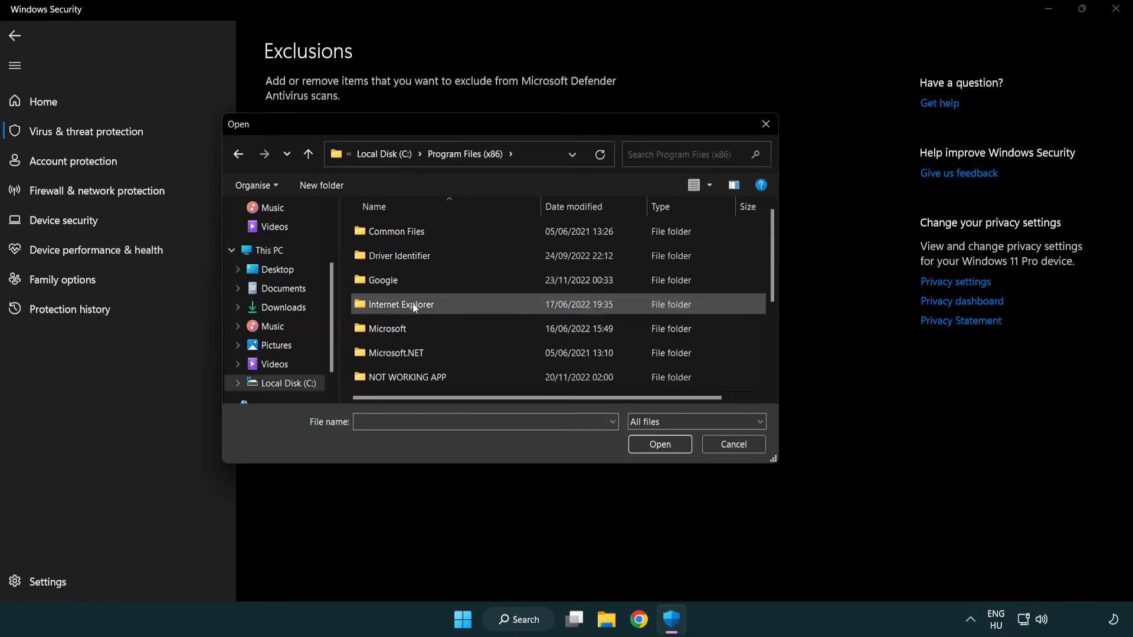
{"action": "double_click", "coordinate": [406, 377]}
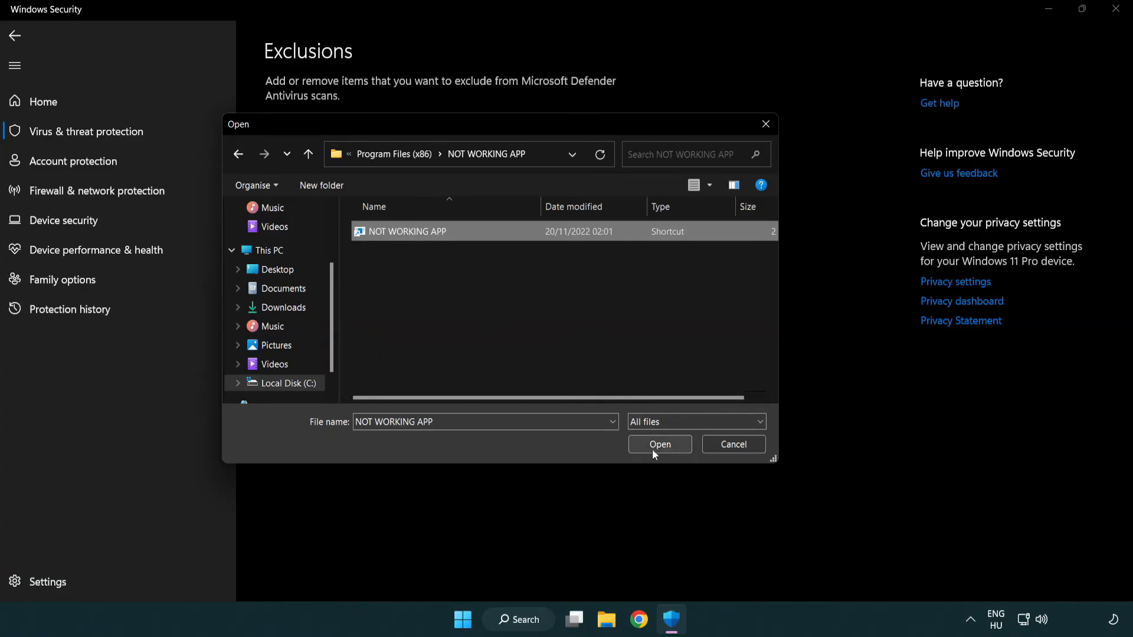
{"action": "left_click", "coordinate": [658, 444]}
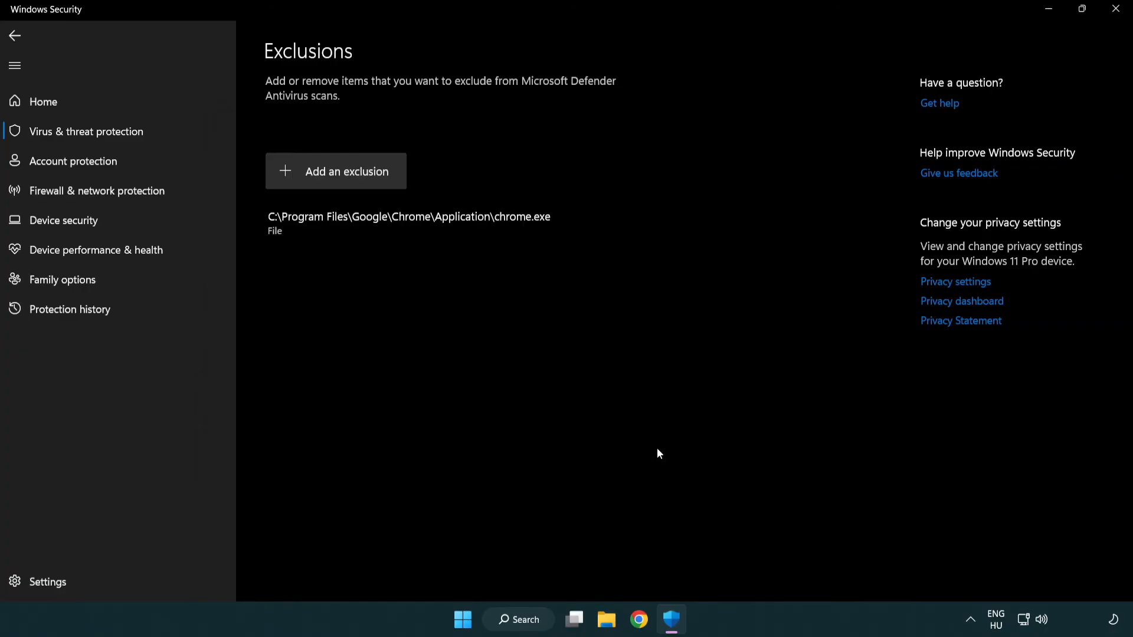
{"action": "mouse_move", "coordinate": [421, 269]}
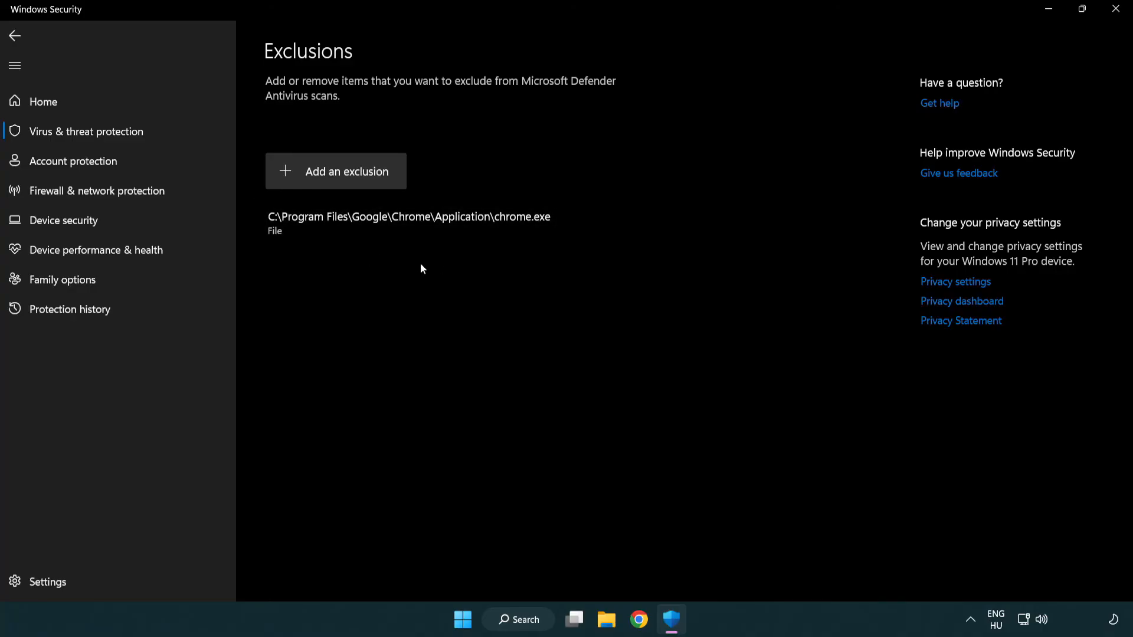
{"action": "mouse_move", "coordinate": [1061, 44]}
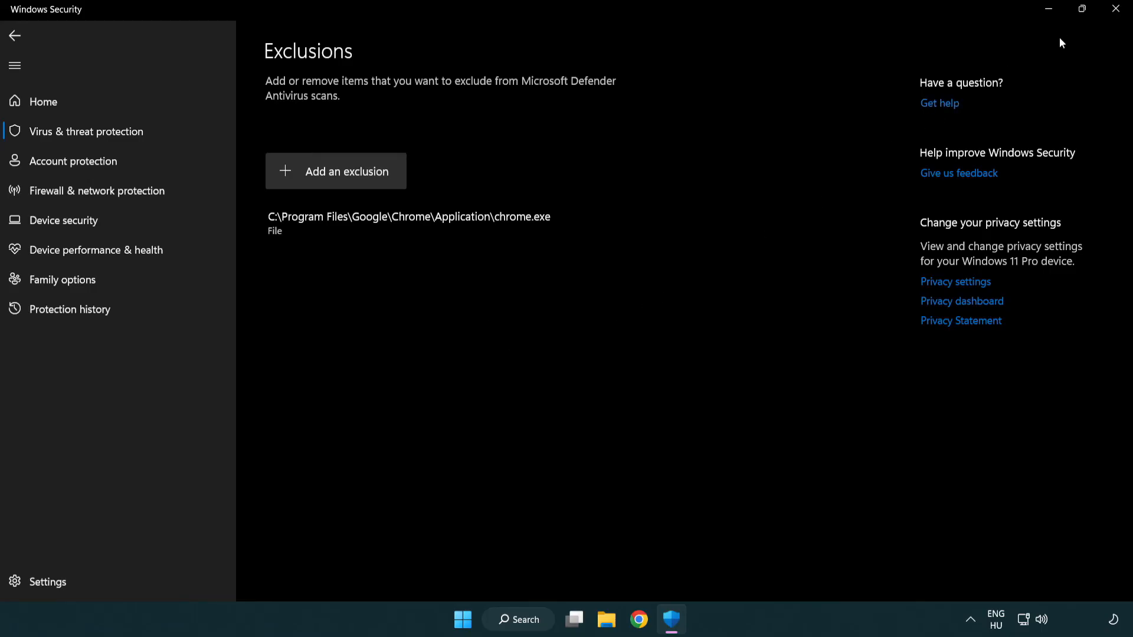
{"action": "left_click", "coordinate": [1113, 9]}
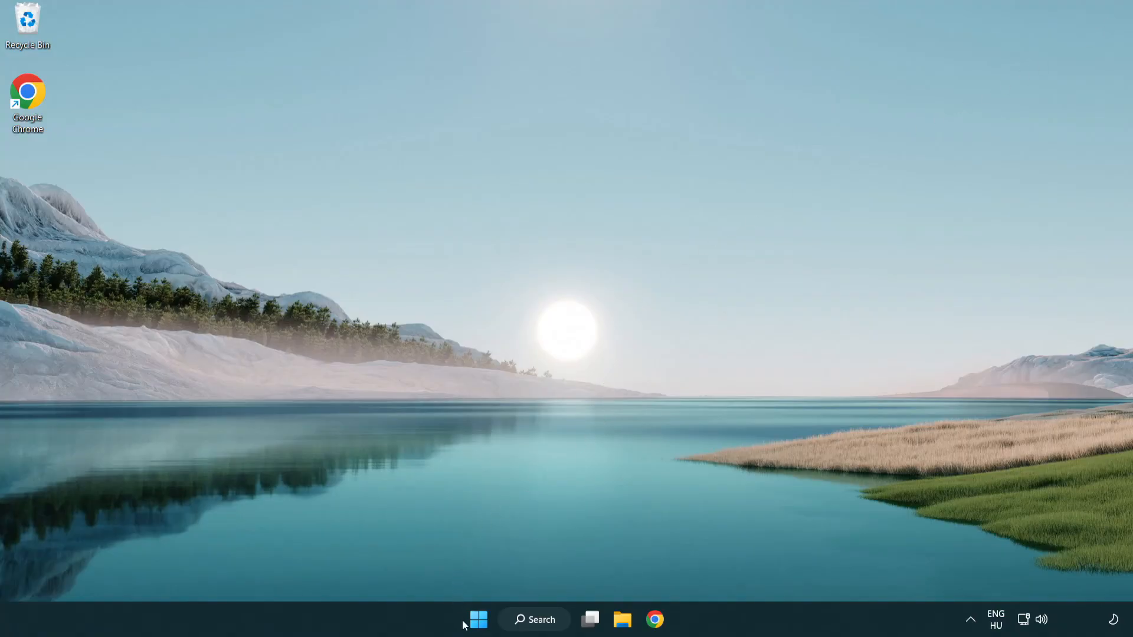
Show the Start menu's power options so Restart is available.
{"action": "left_click", "coordinate": [478, 620]}
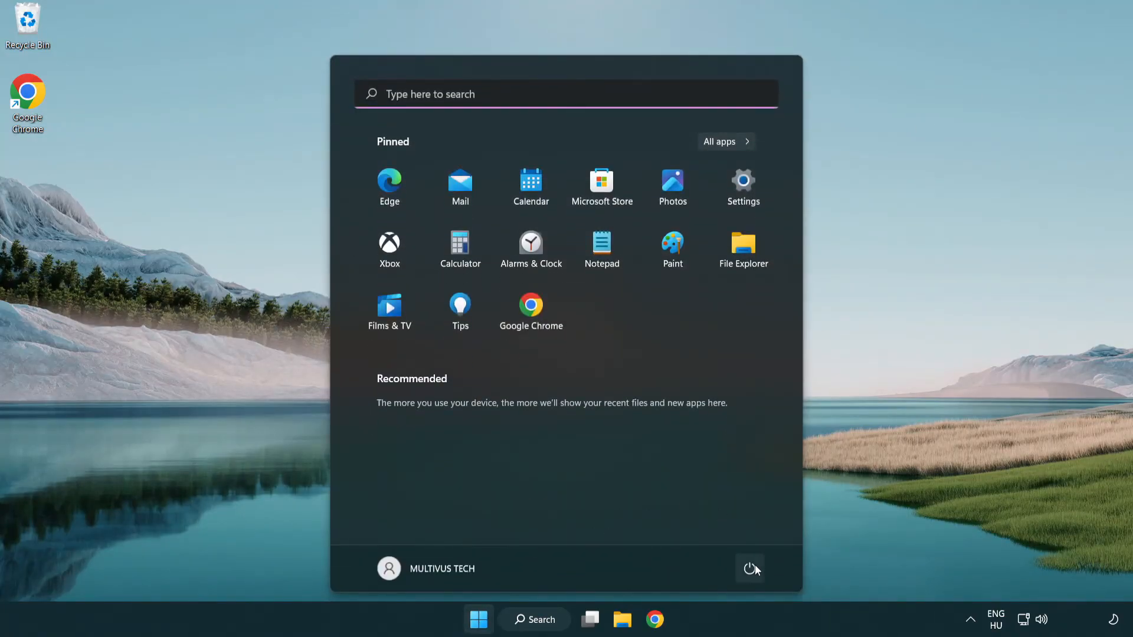
{"action": "left_click", "coordinate": [751, 569]}
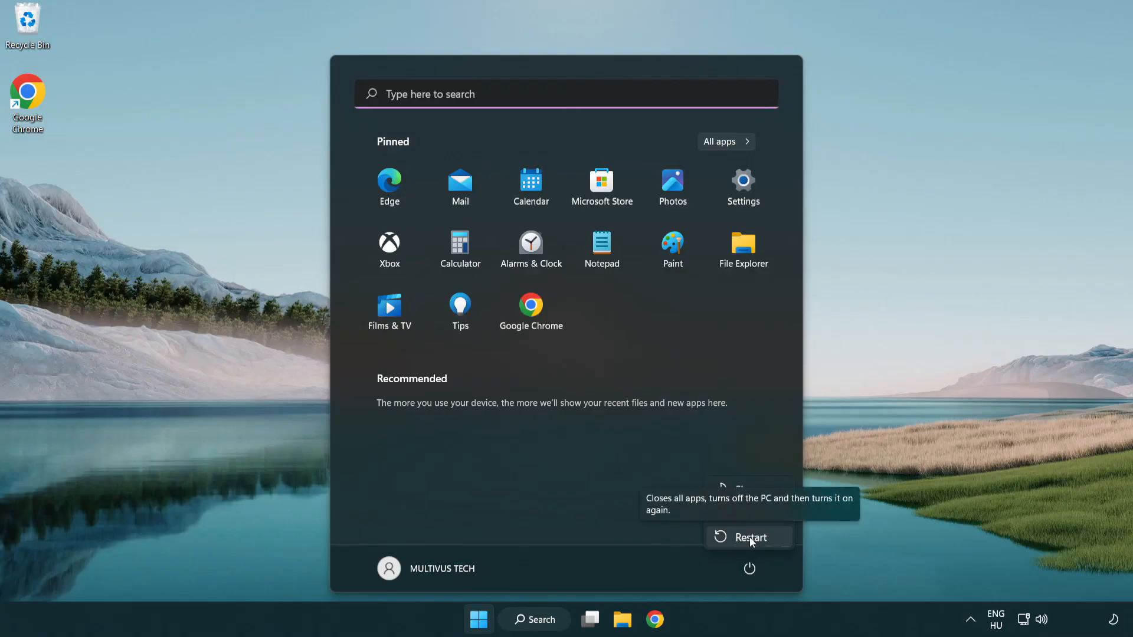